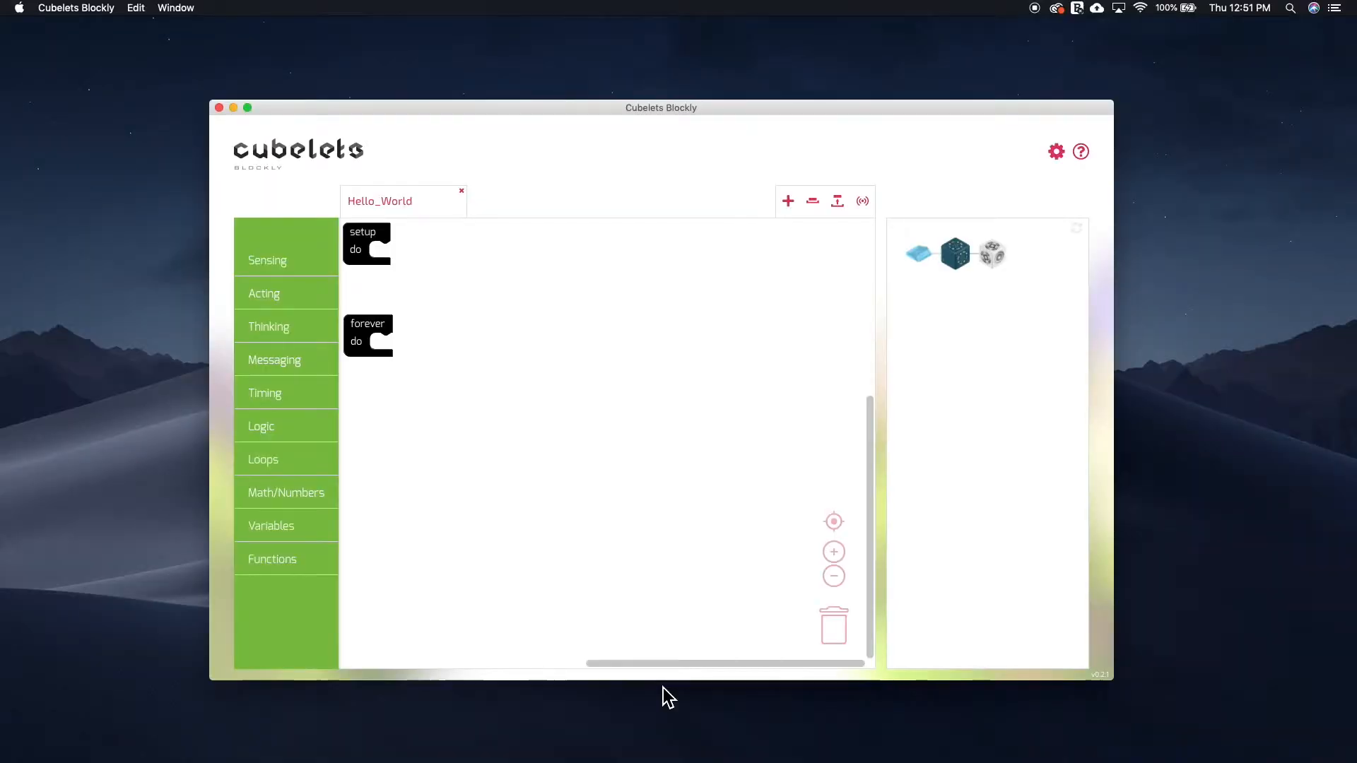
mouse_move(796, 444)
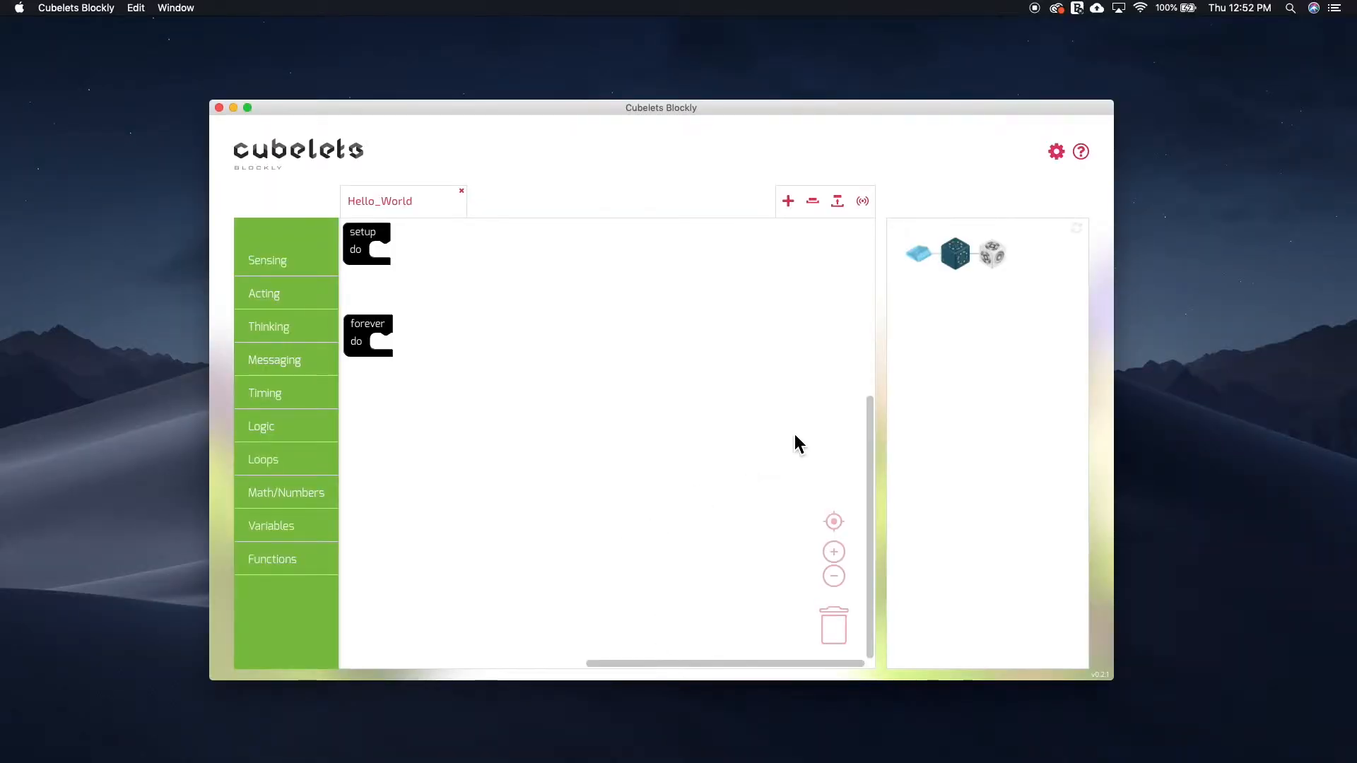
mouse_move(437, 212)
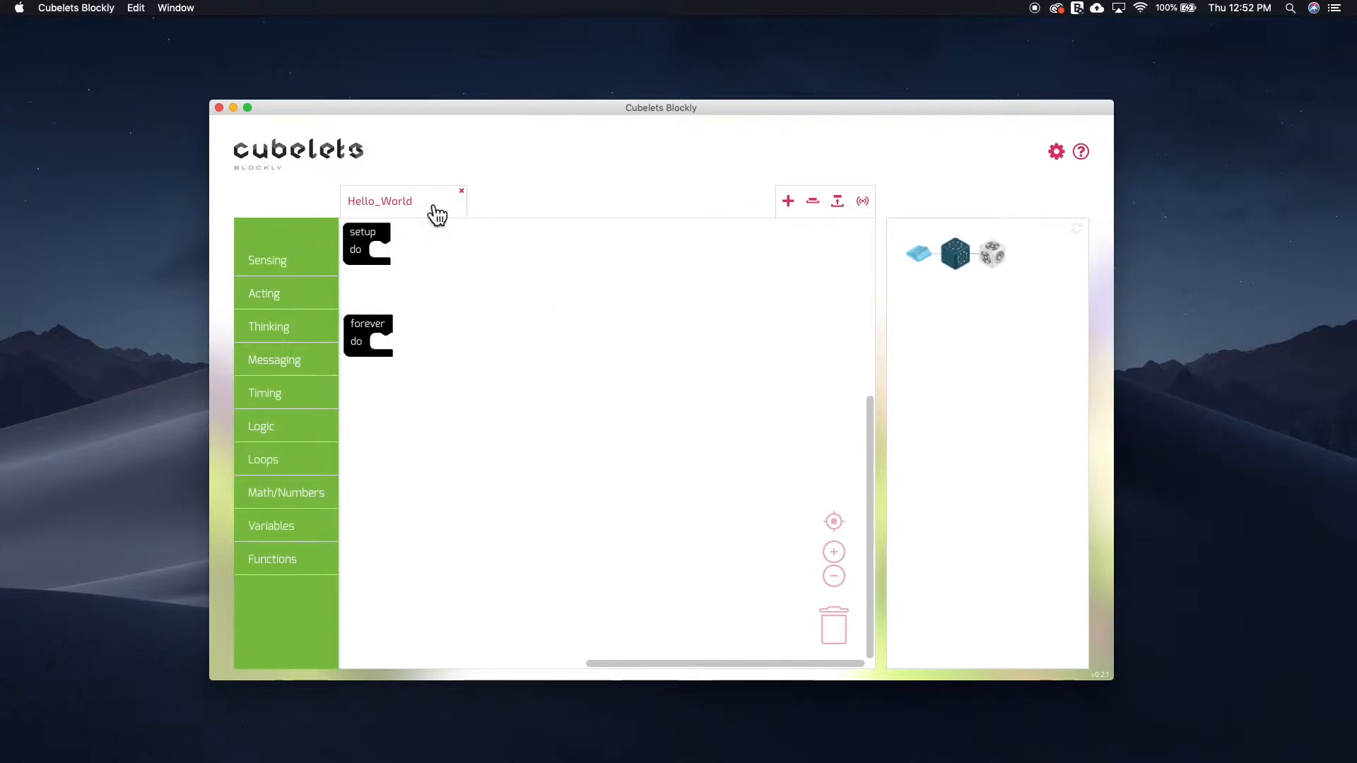
mouse_move(755, 340)
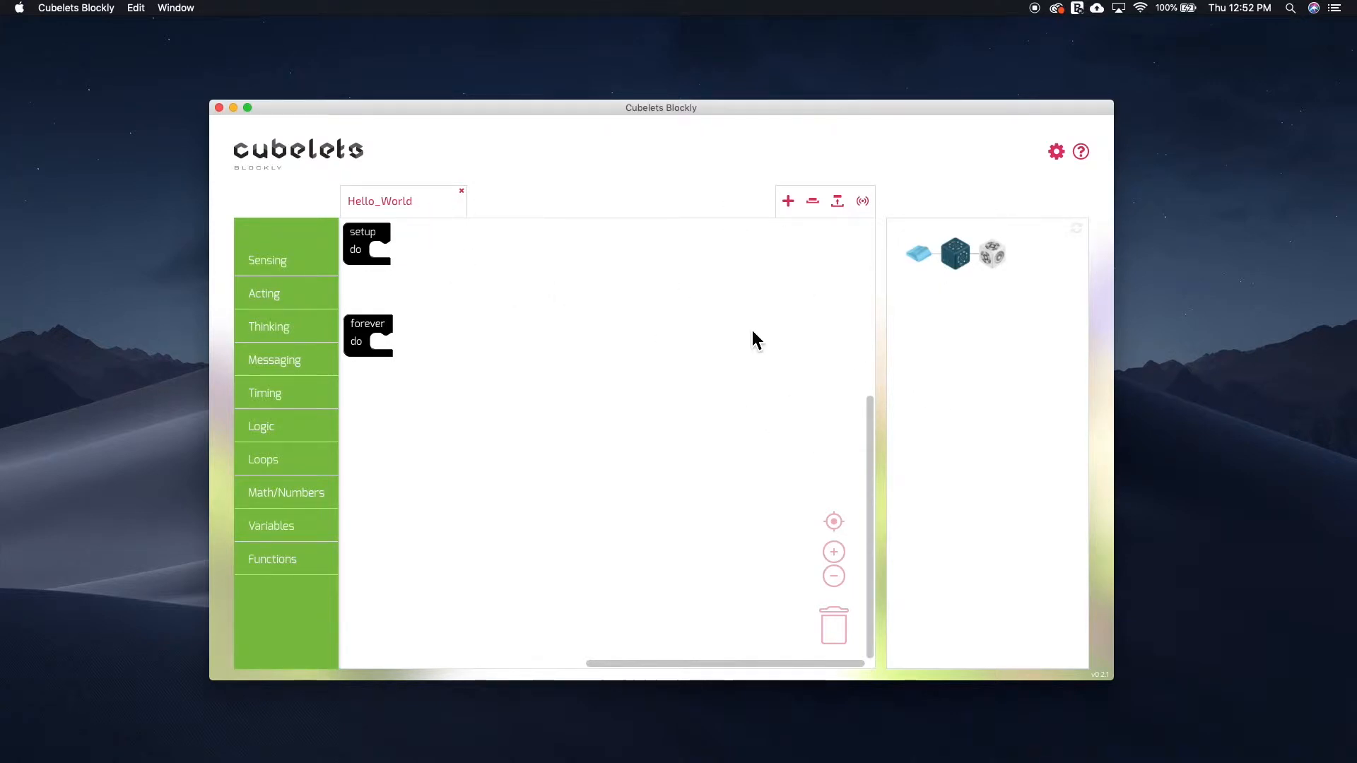
mouse_move(964, 284)
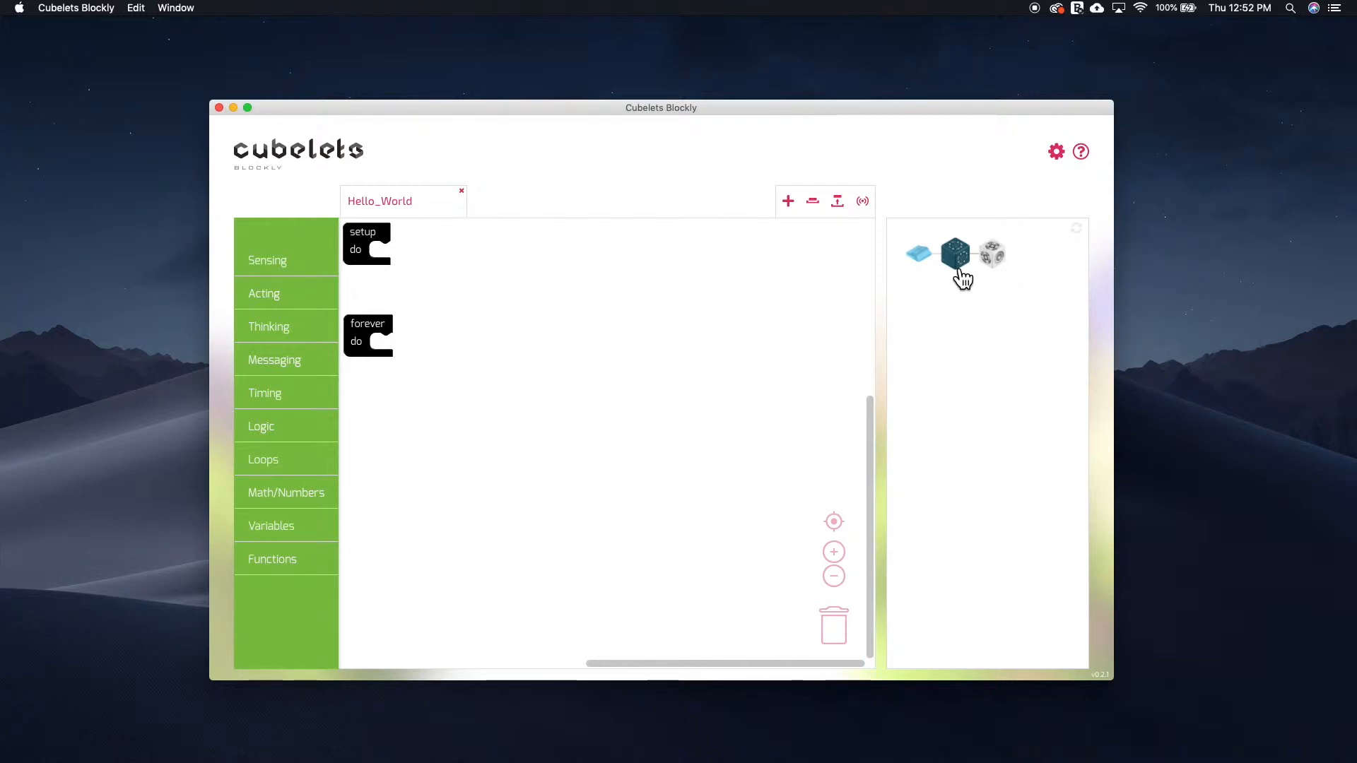
- View the Battery Cubelet's details, then select the Flashlight Cubelet for programming
click(956, 254)
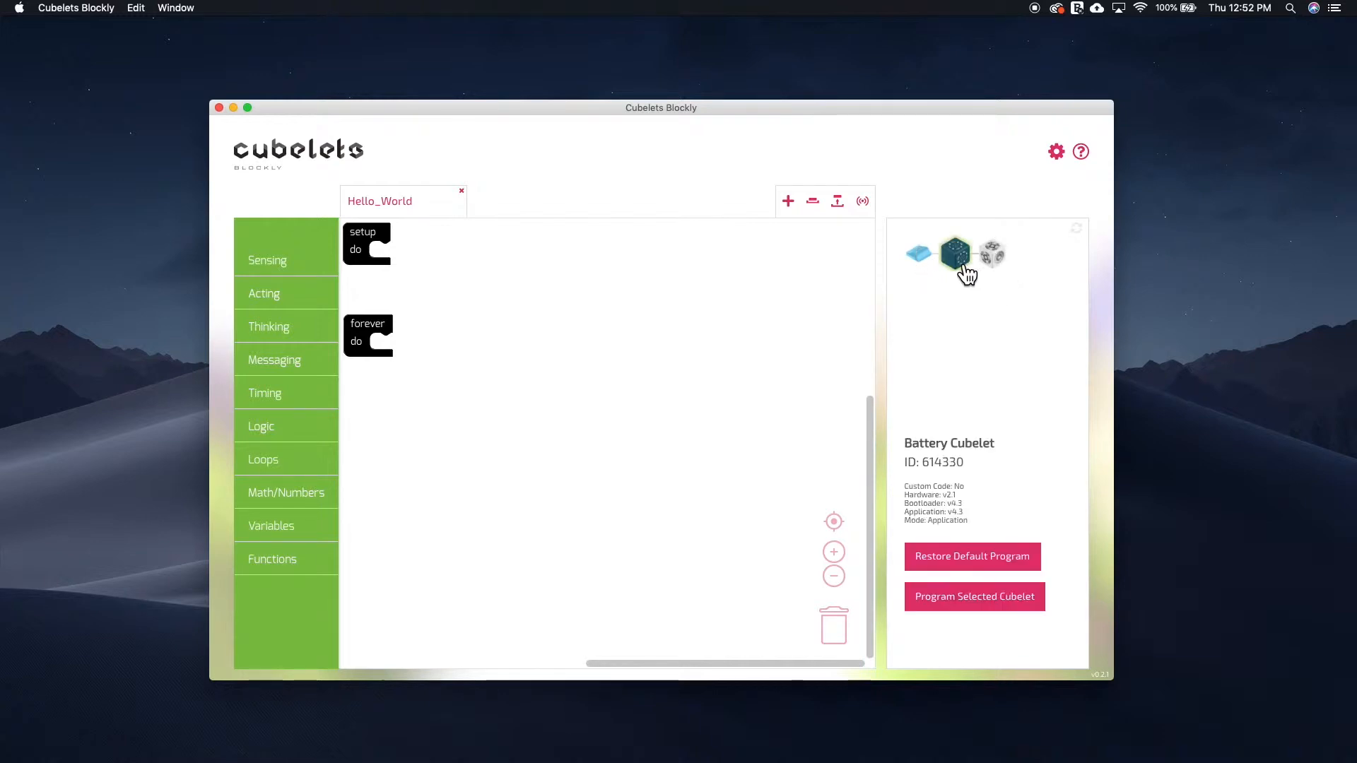
click(992, 253)
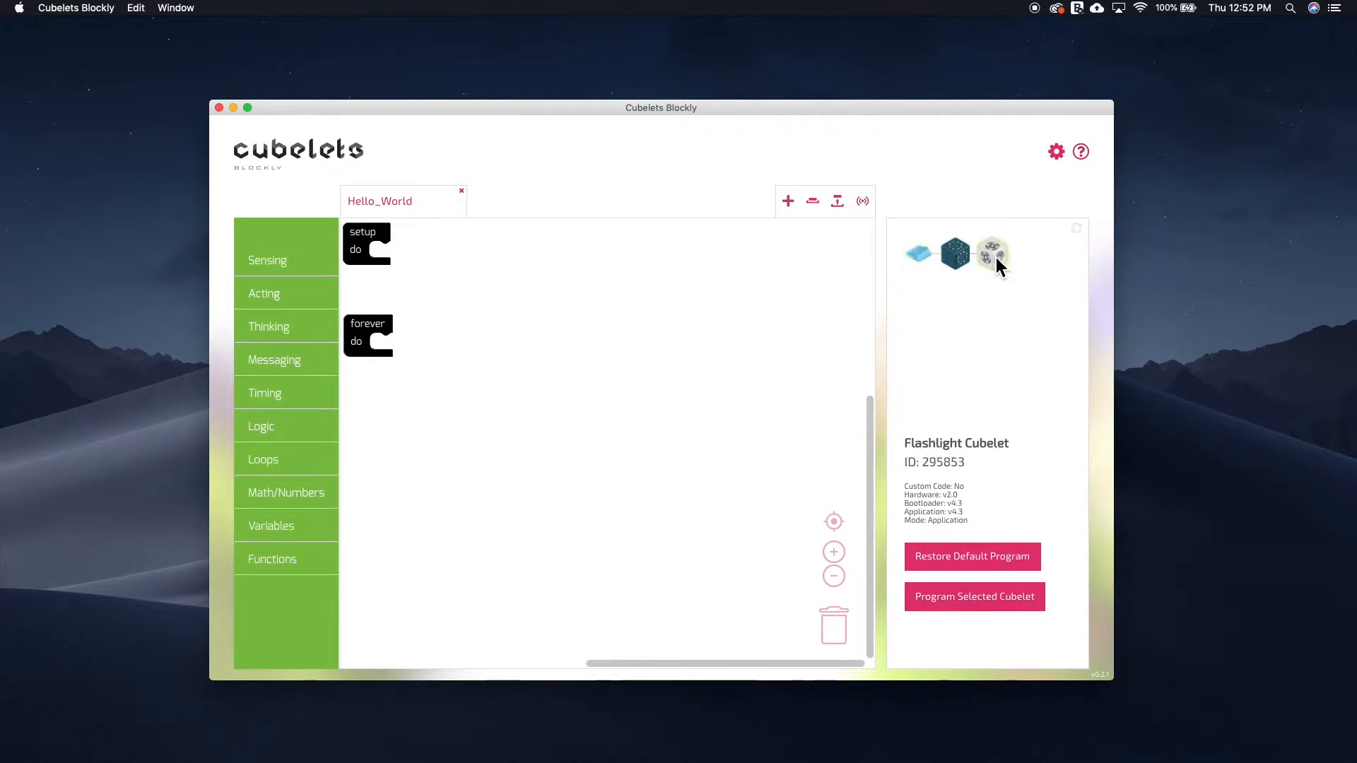
mouse_move(968, 284)
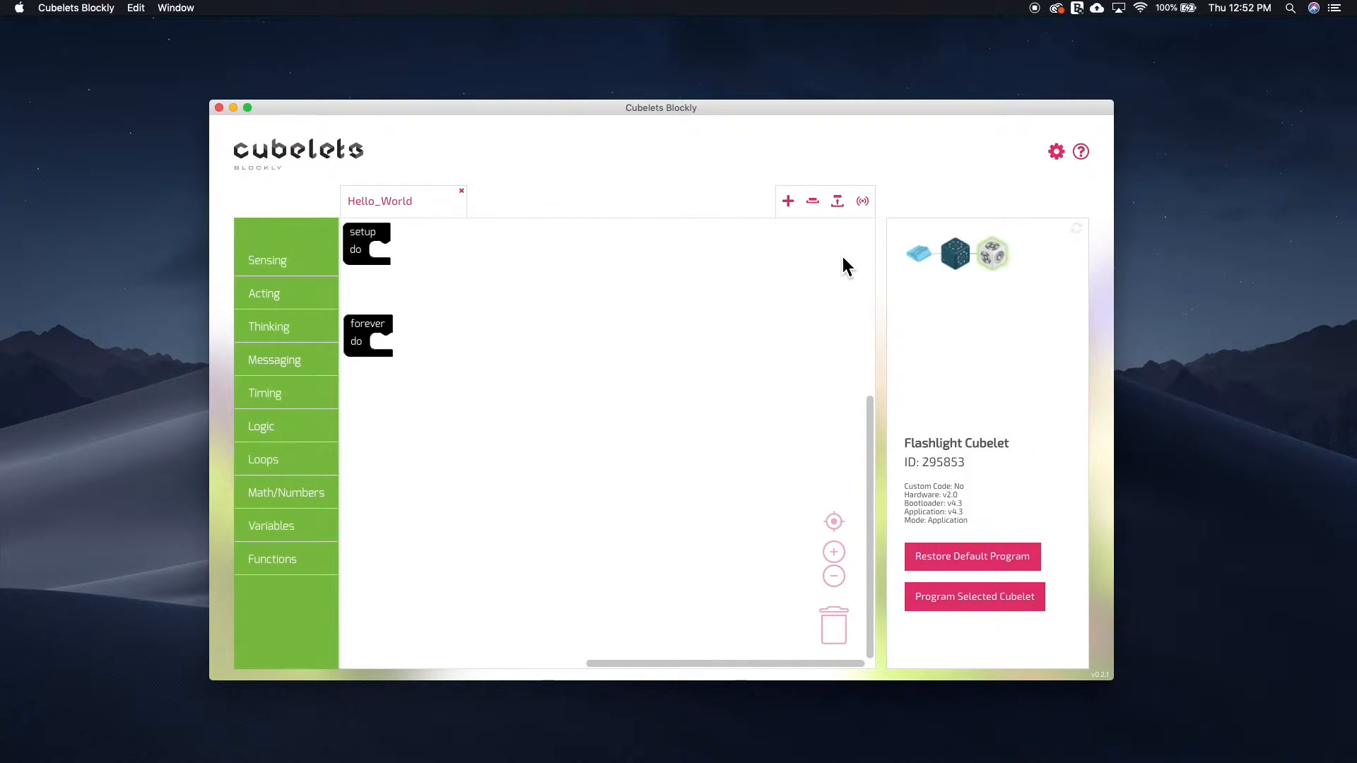
mouse_move(847, 217)
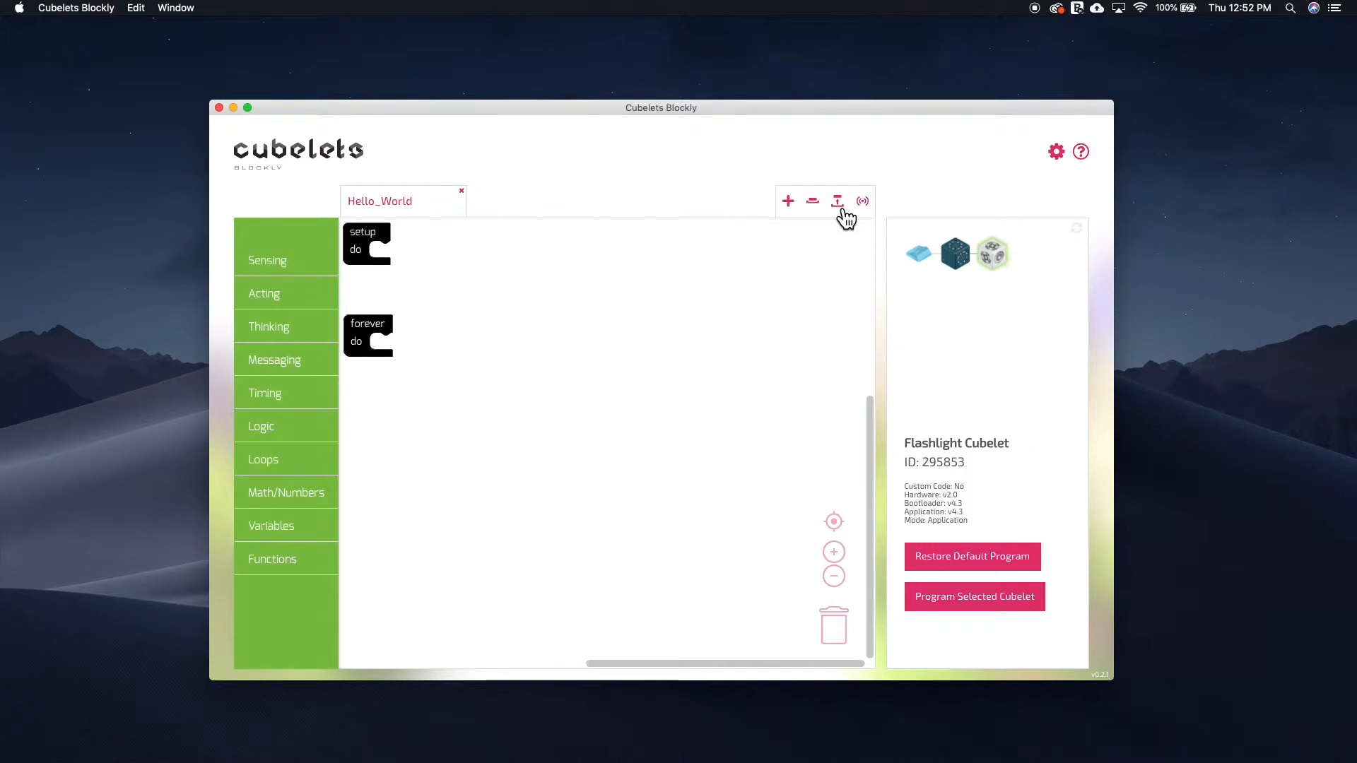
- Open Flashlight-hello-world.cubelet from the CWC Blockly Files folder
click(836, 200)
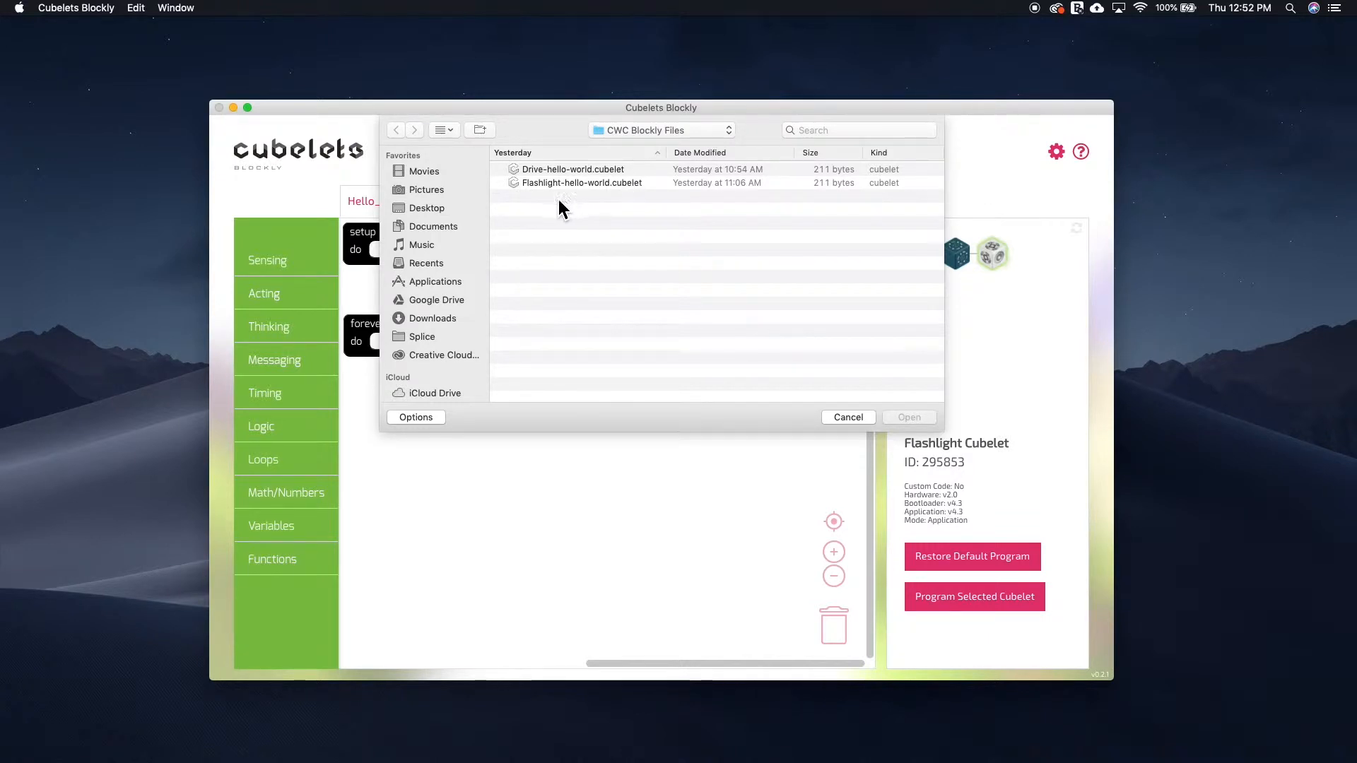
click(660, 130)
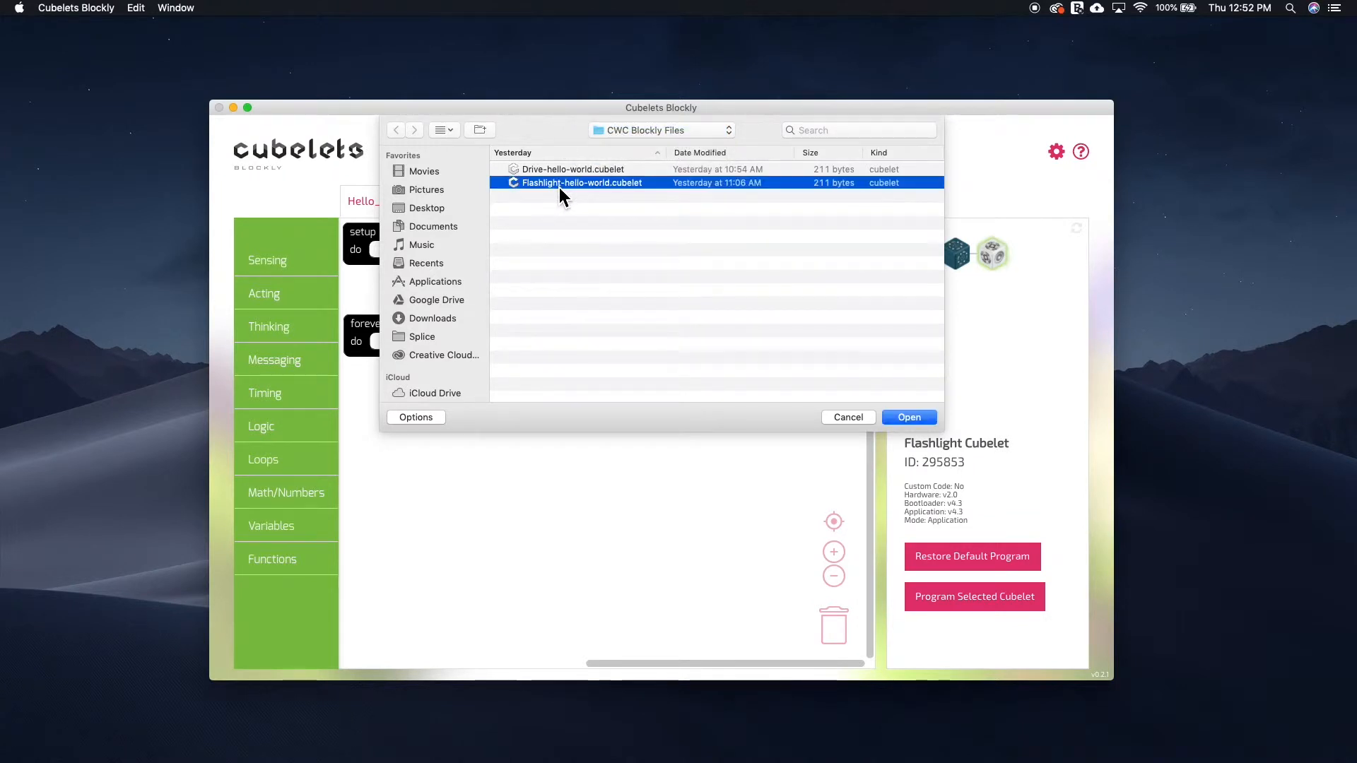
mouse_move(616, 205)
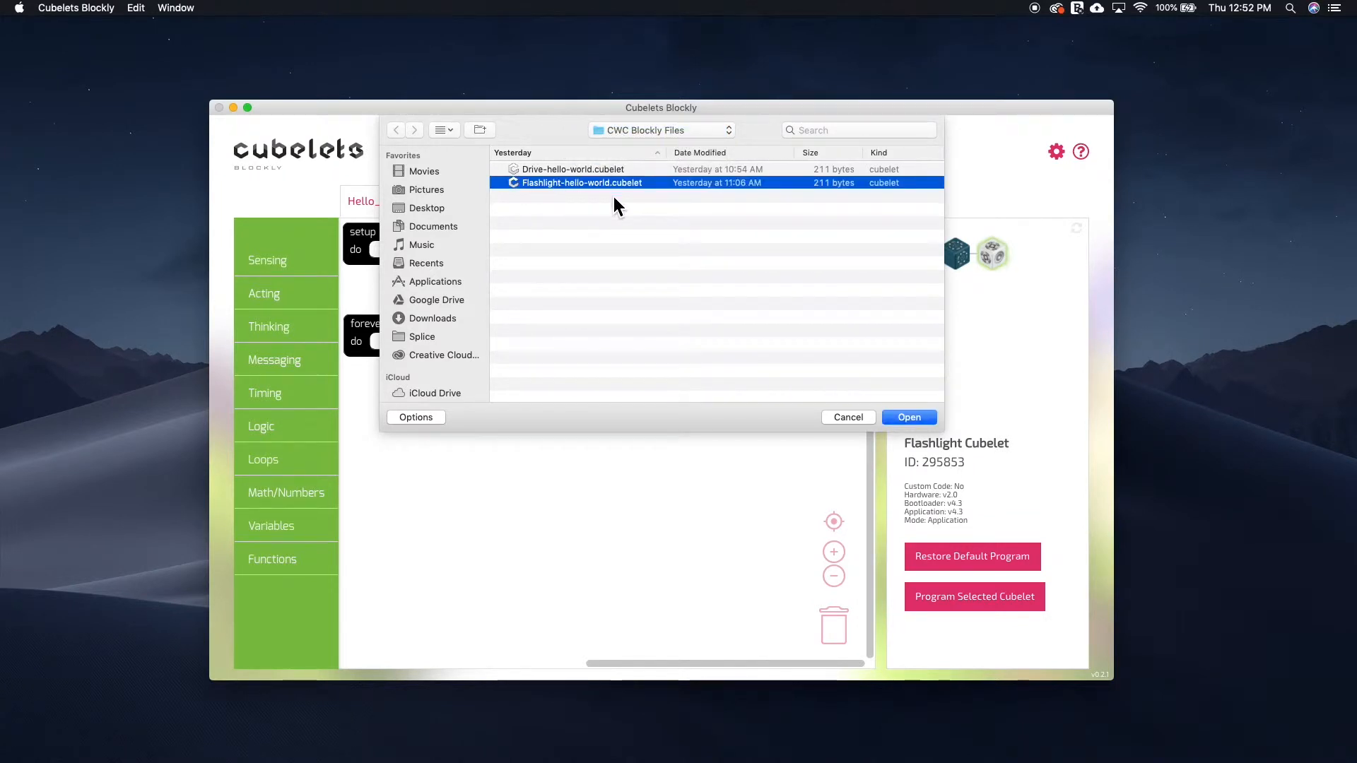
click(908, 417)
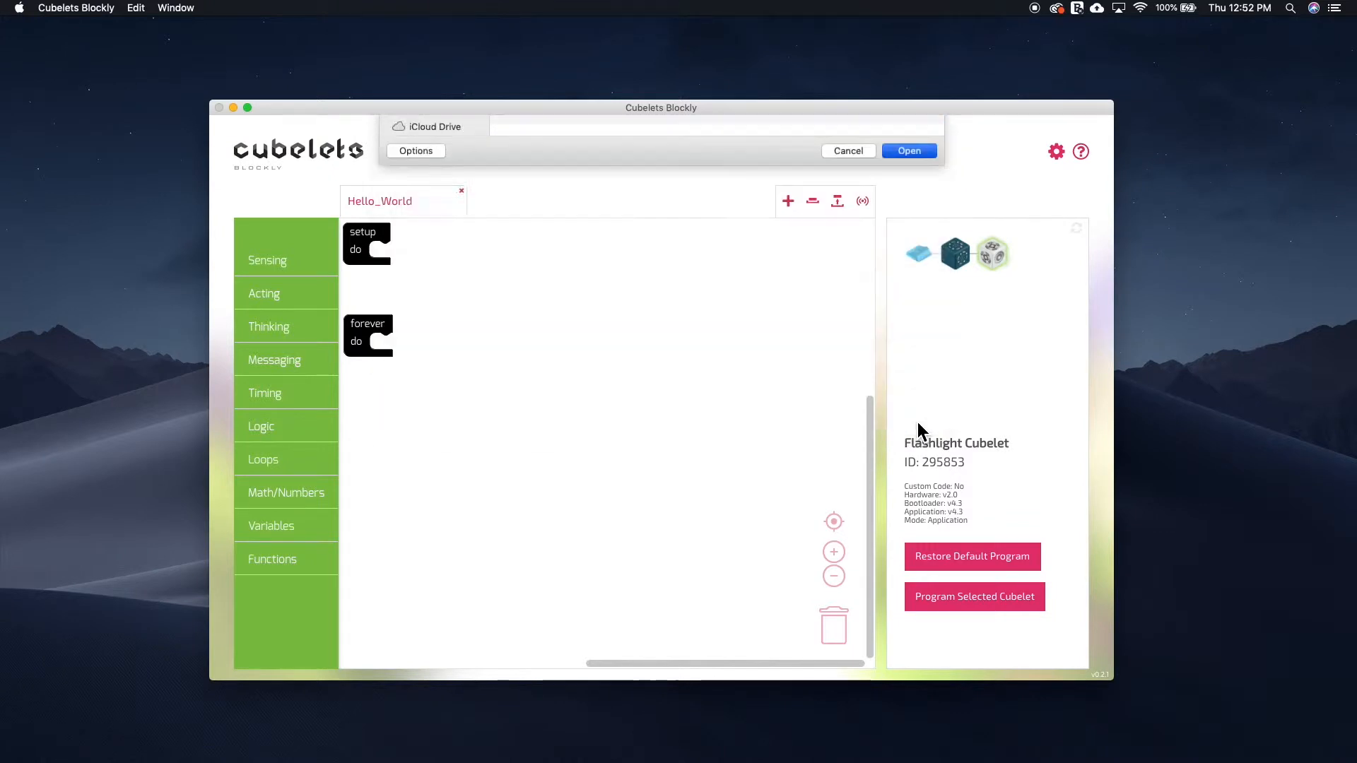
- Close the Hello_World tab, discarding it without saving
click(908, 150)
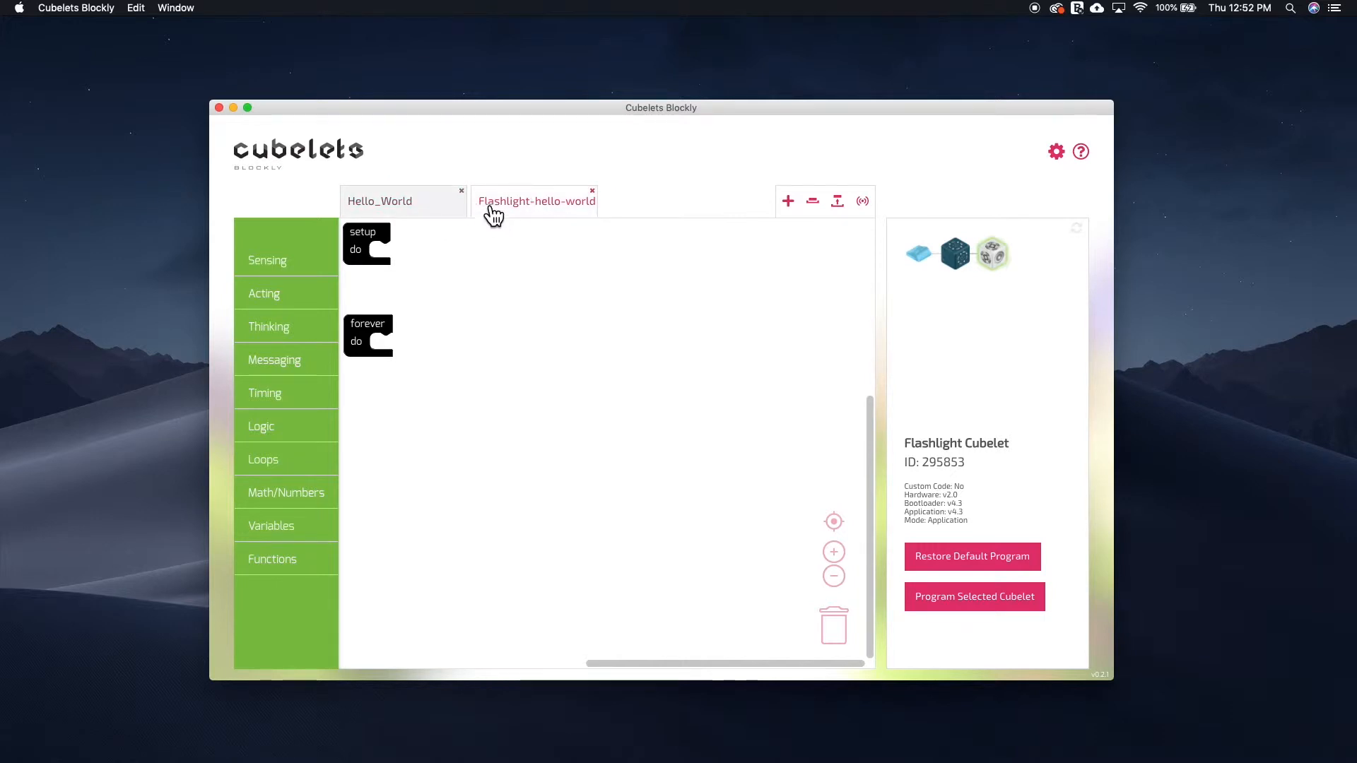
click(461, 190)
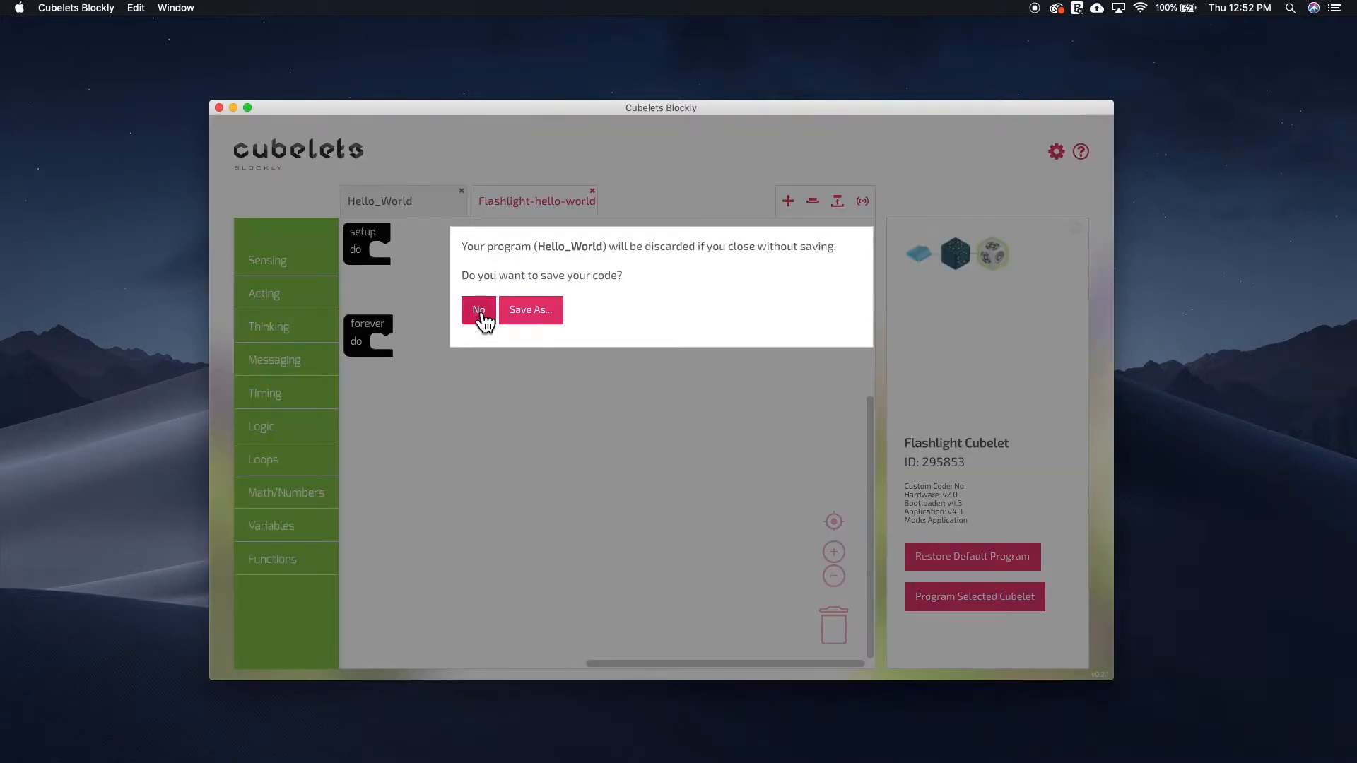
click(478, 309)
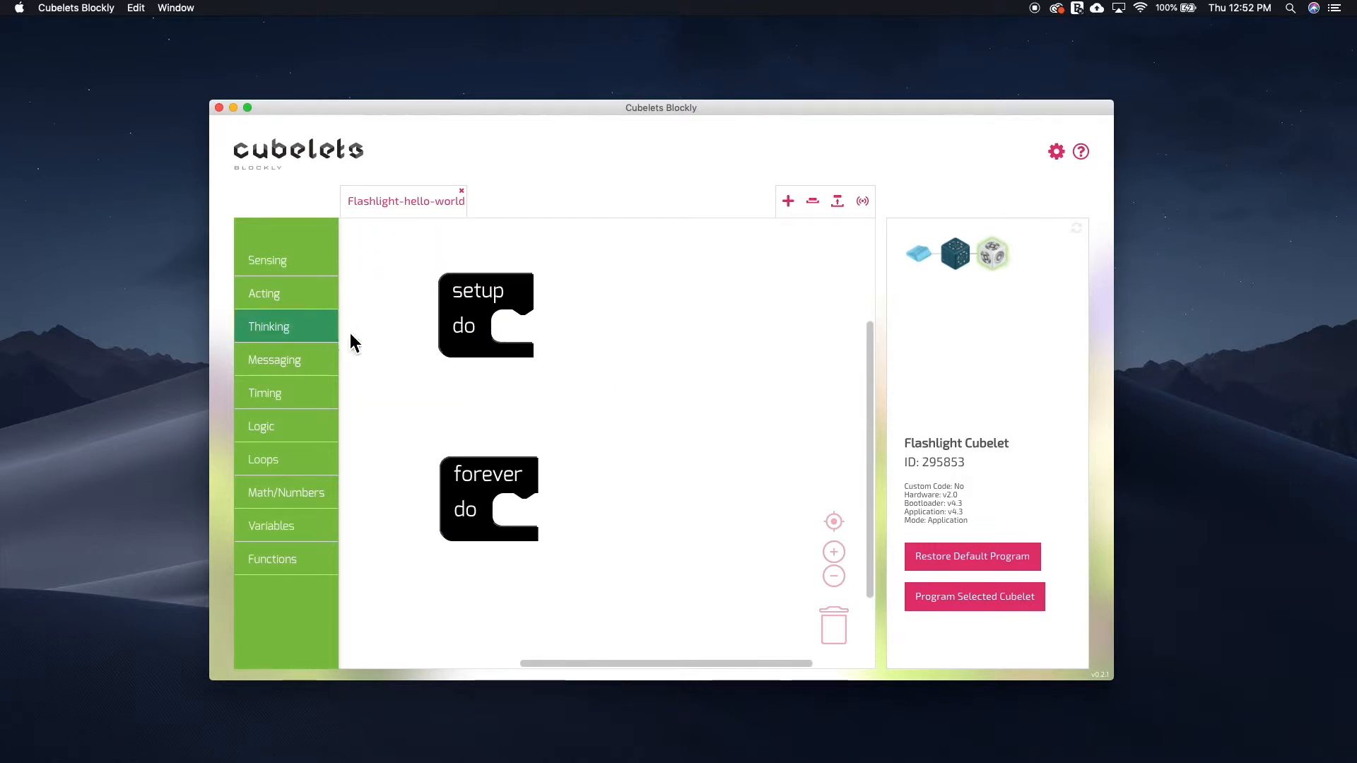
mouse_move(411, 349)
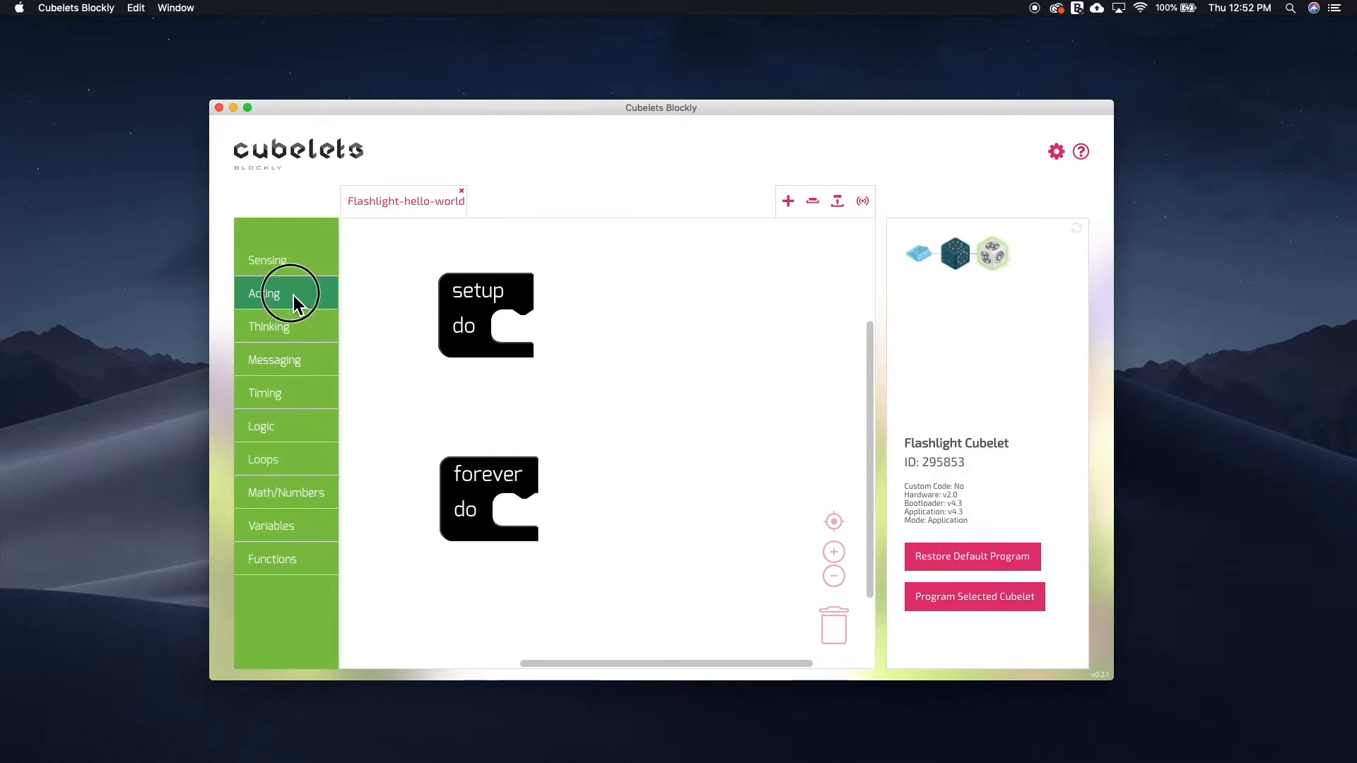
click(267, 259)
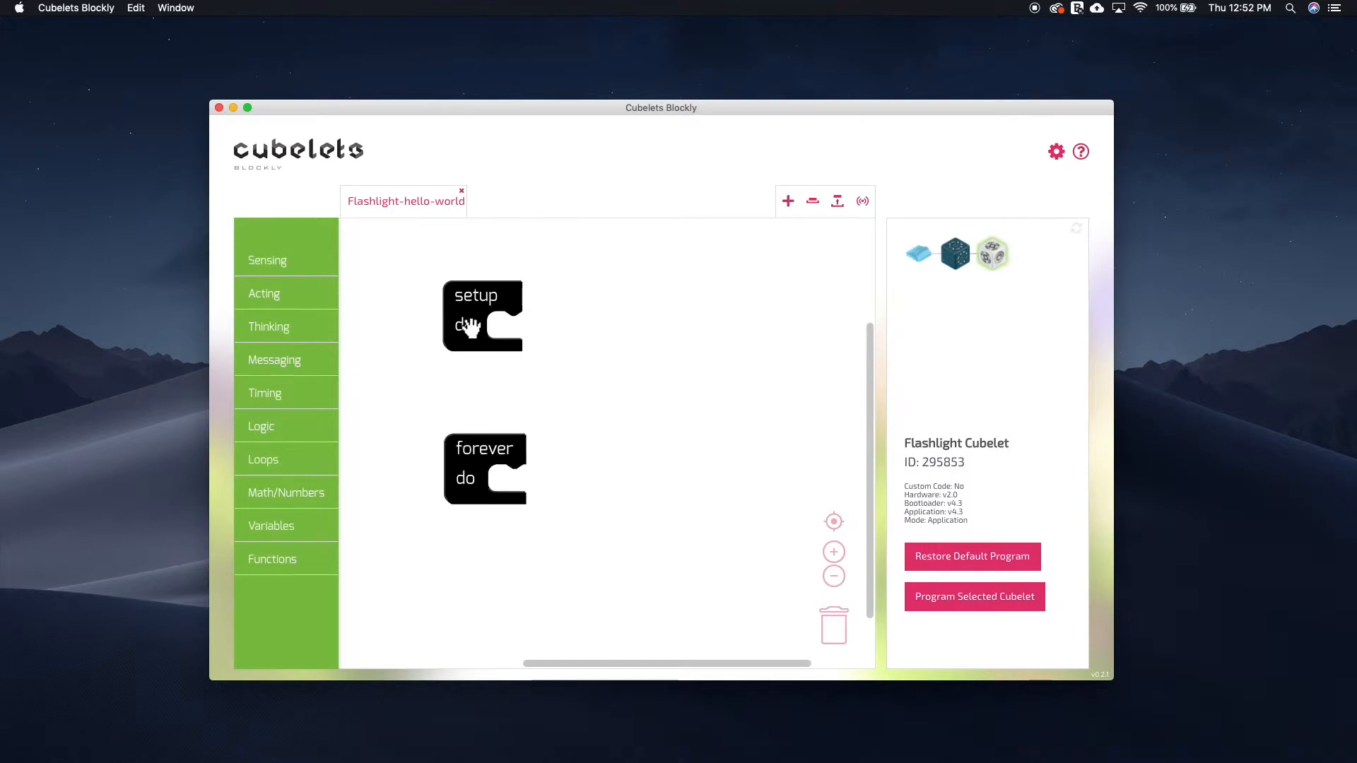
mouse_move(474, 370)
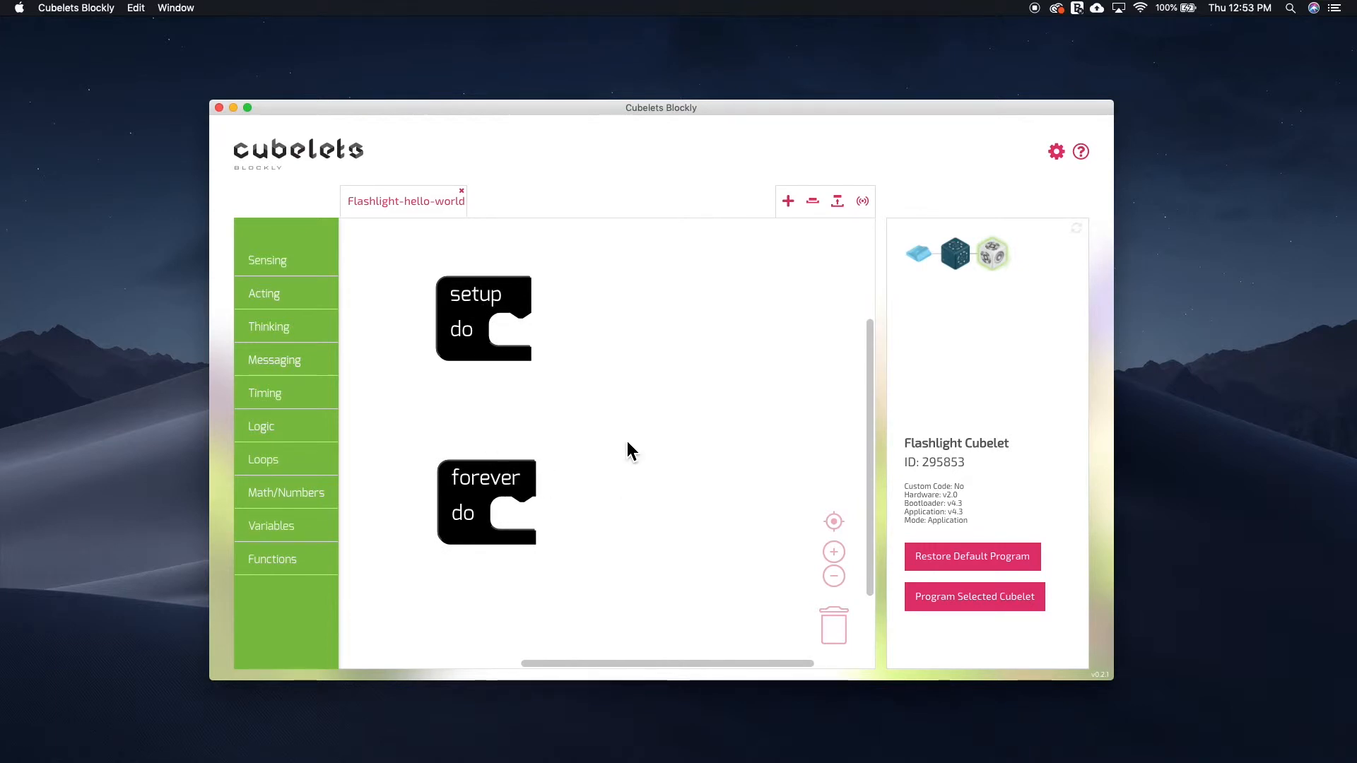
mouse_move(519, 392)
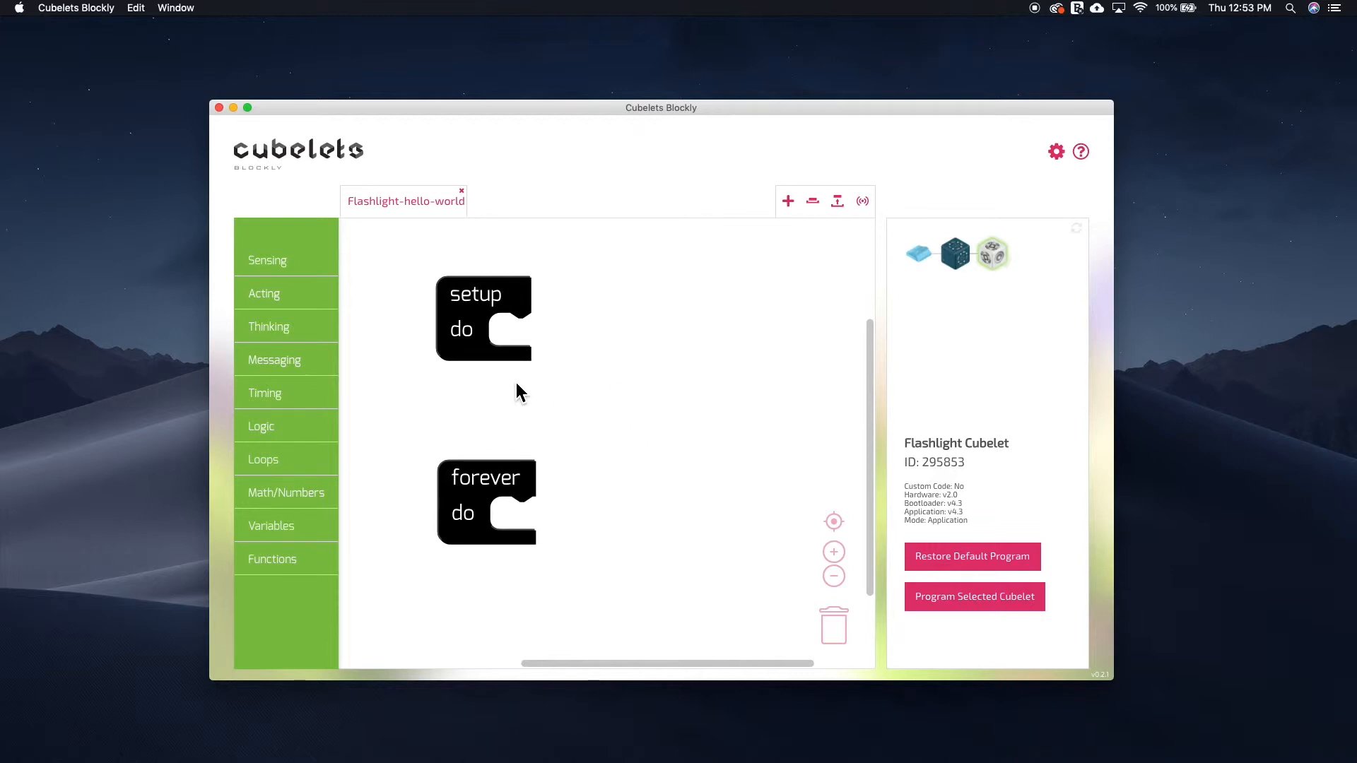
mouse_move(517, 377)
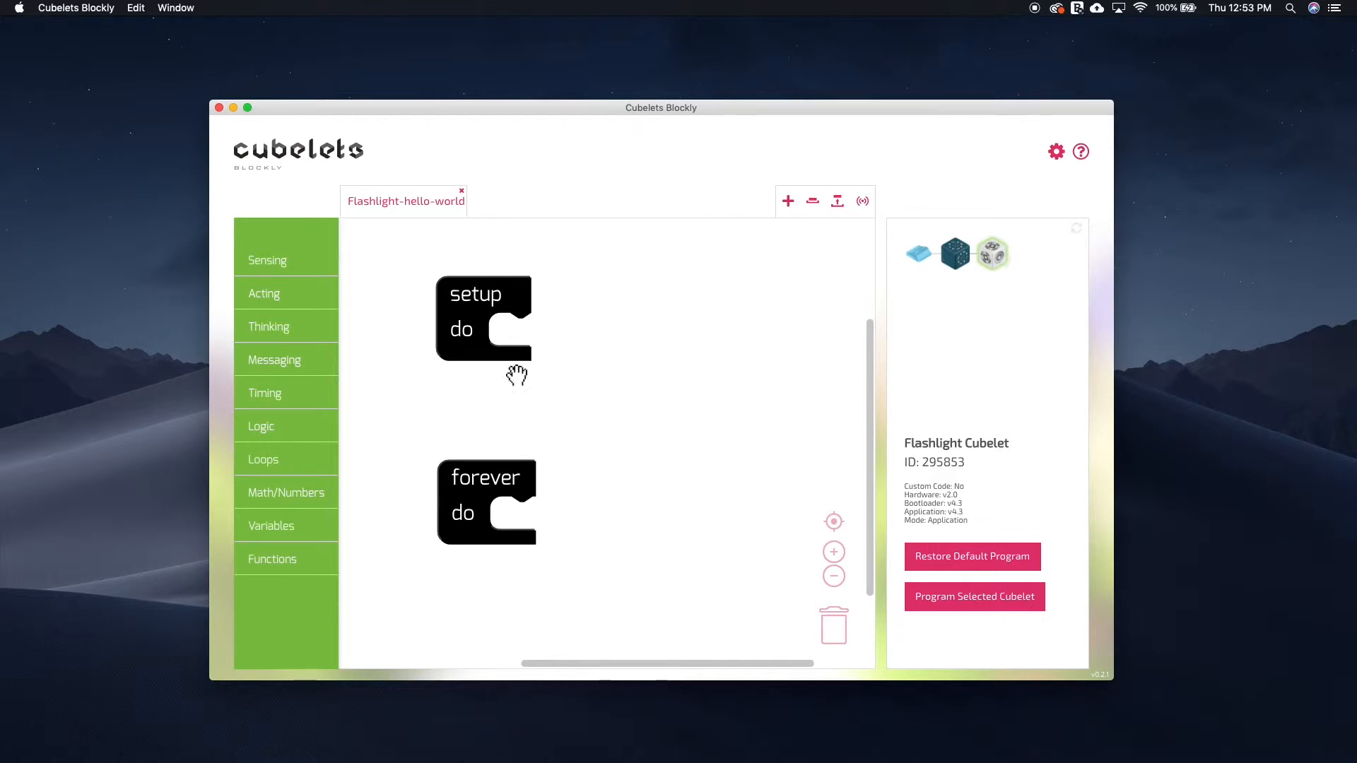
mouse_move(486, 471)
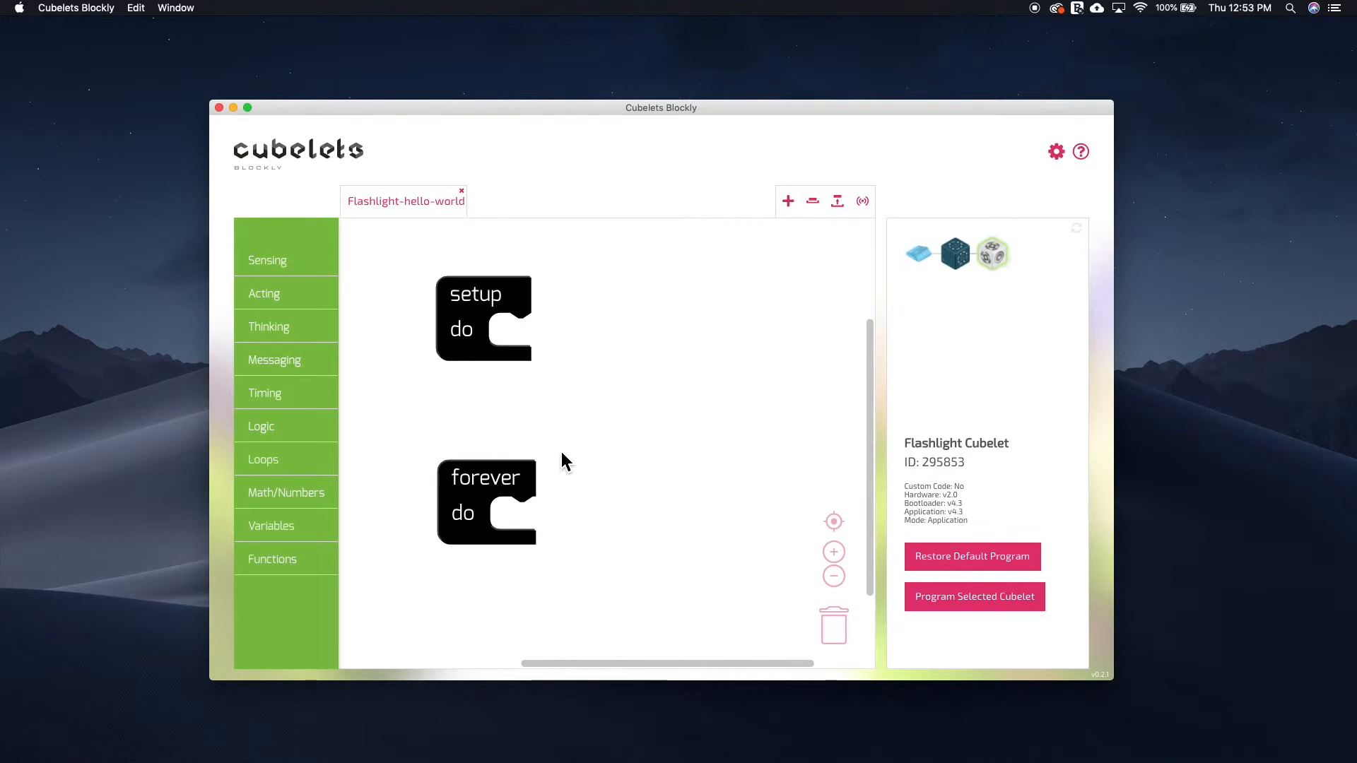
mouse_move(401, 412)
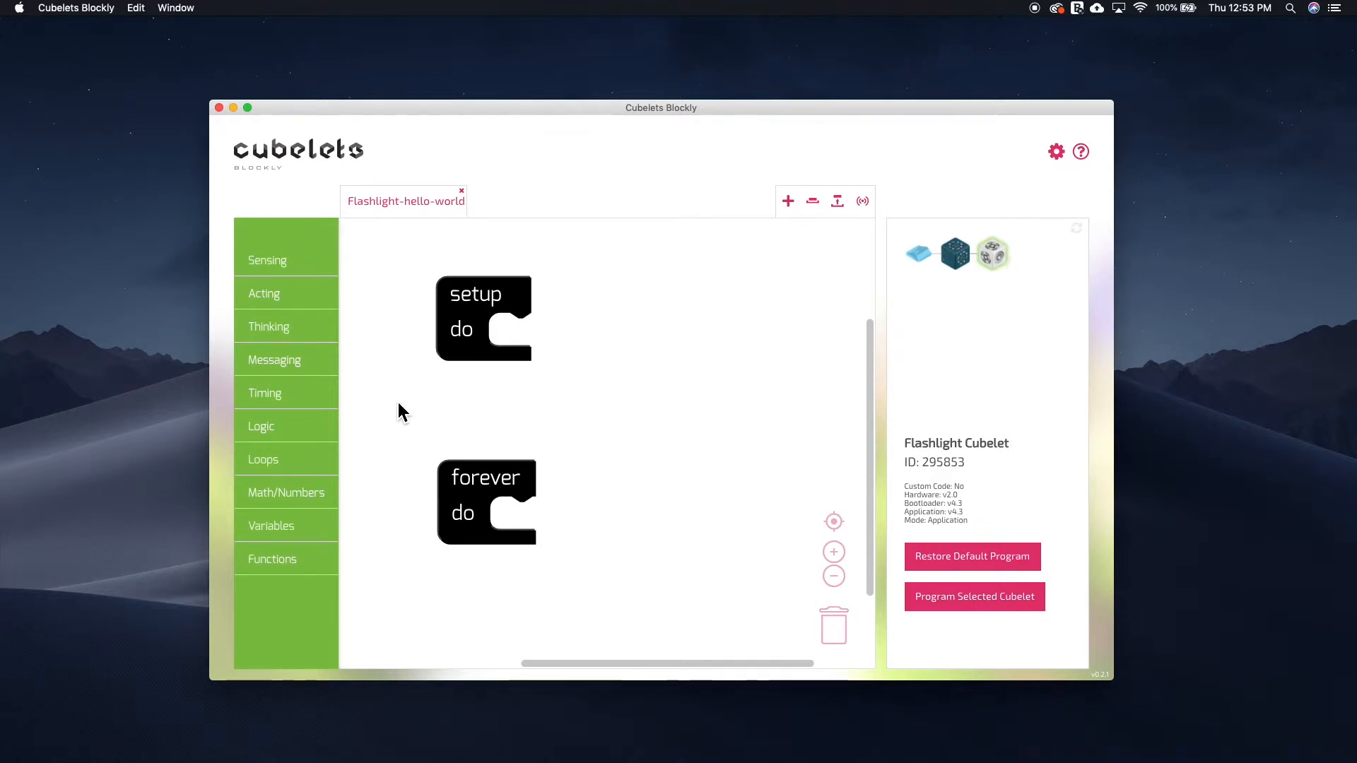
mouse_move(385, 390)
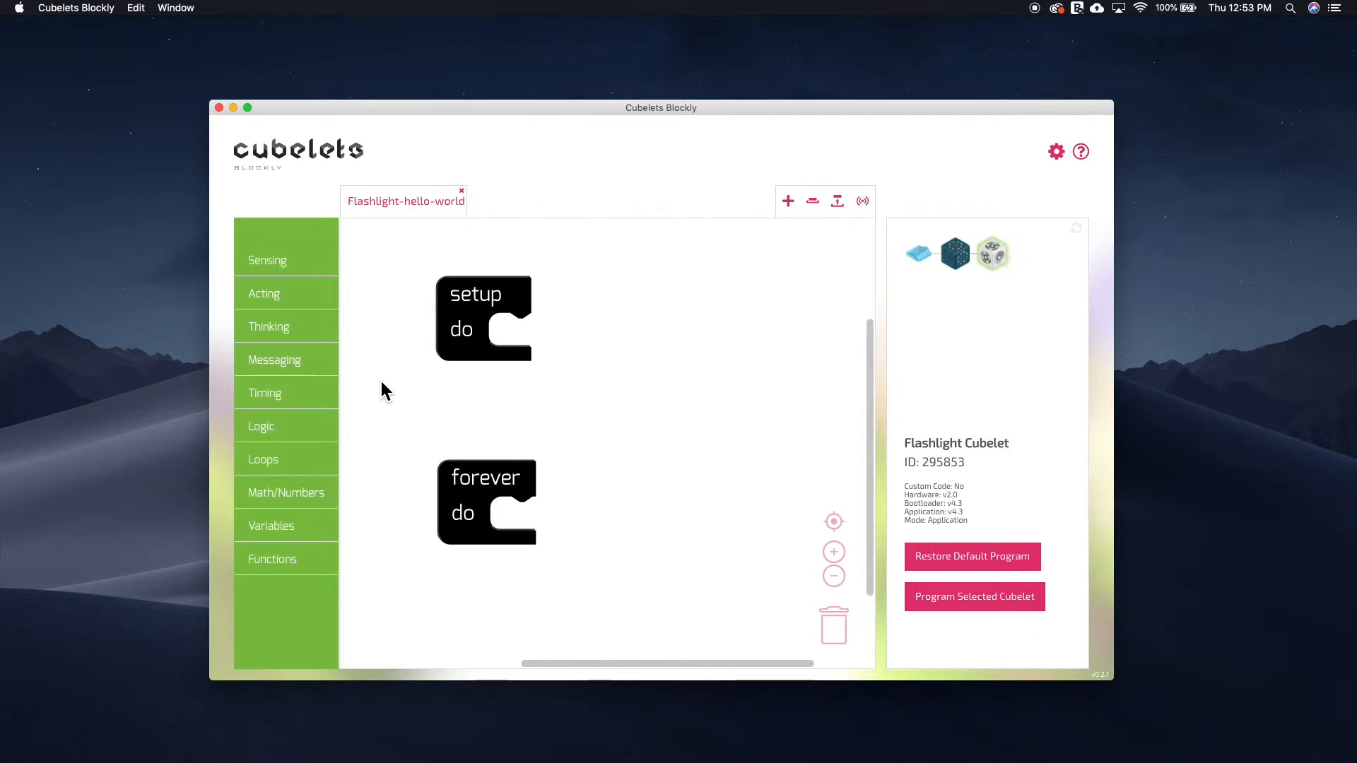
- Drag a 'set actuator value to' block from Acting onto the workspace beside the program
click(264, 293)
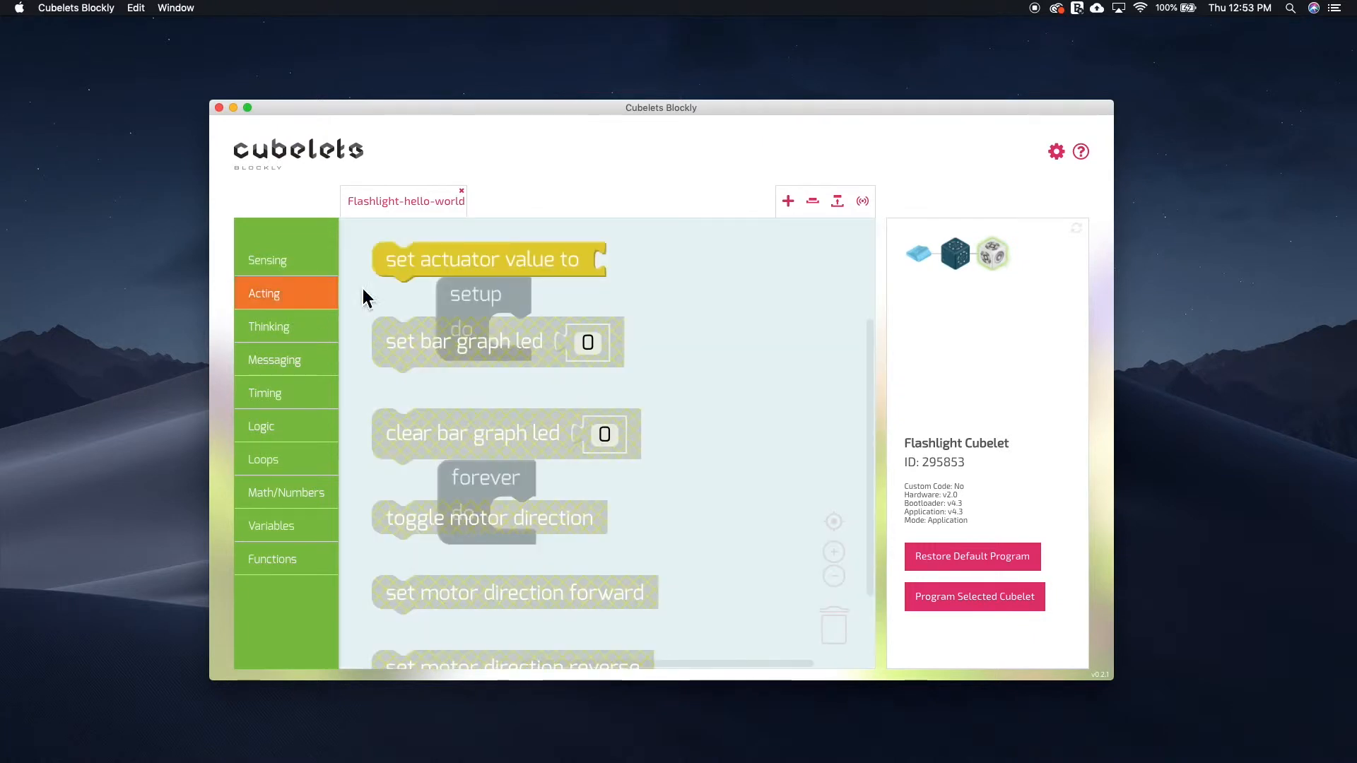
drag(489, 259, 571, 354)
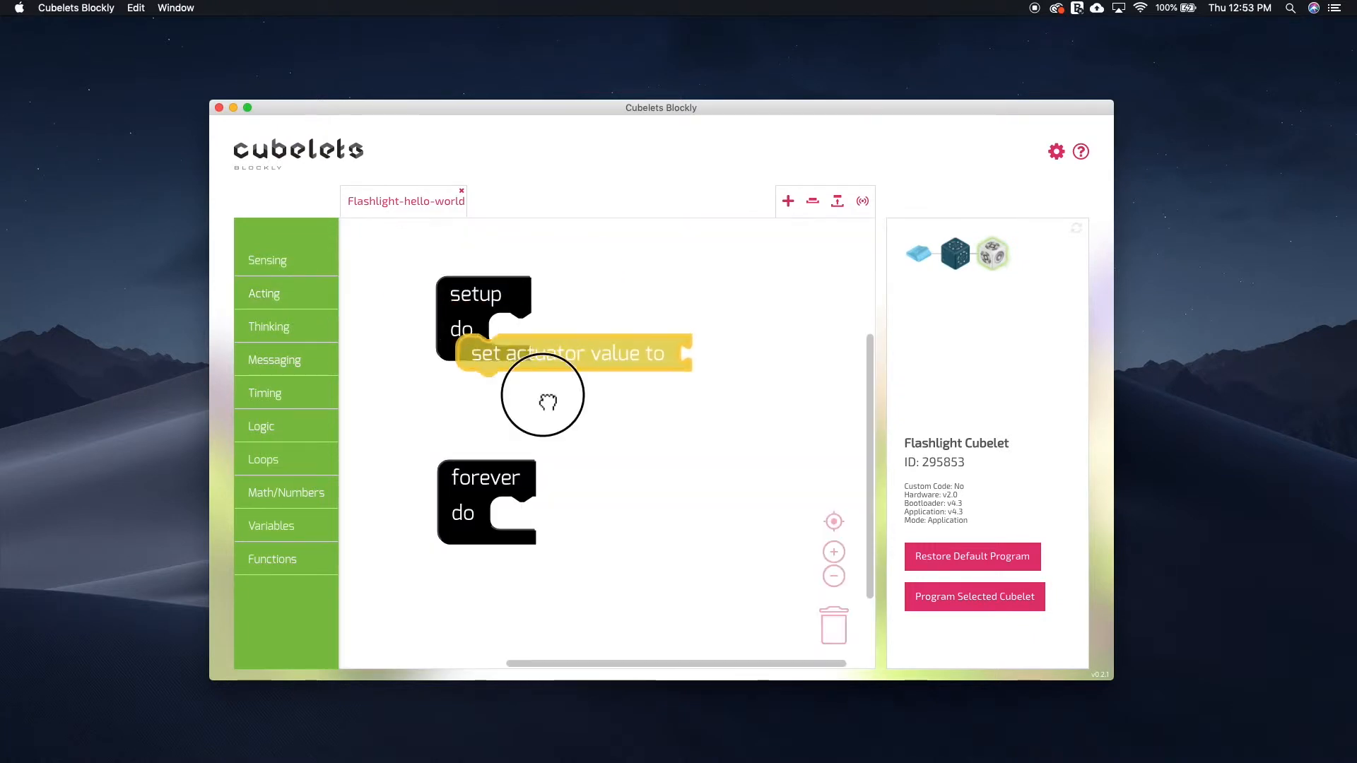
drag(571, 353, 698, 394)
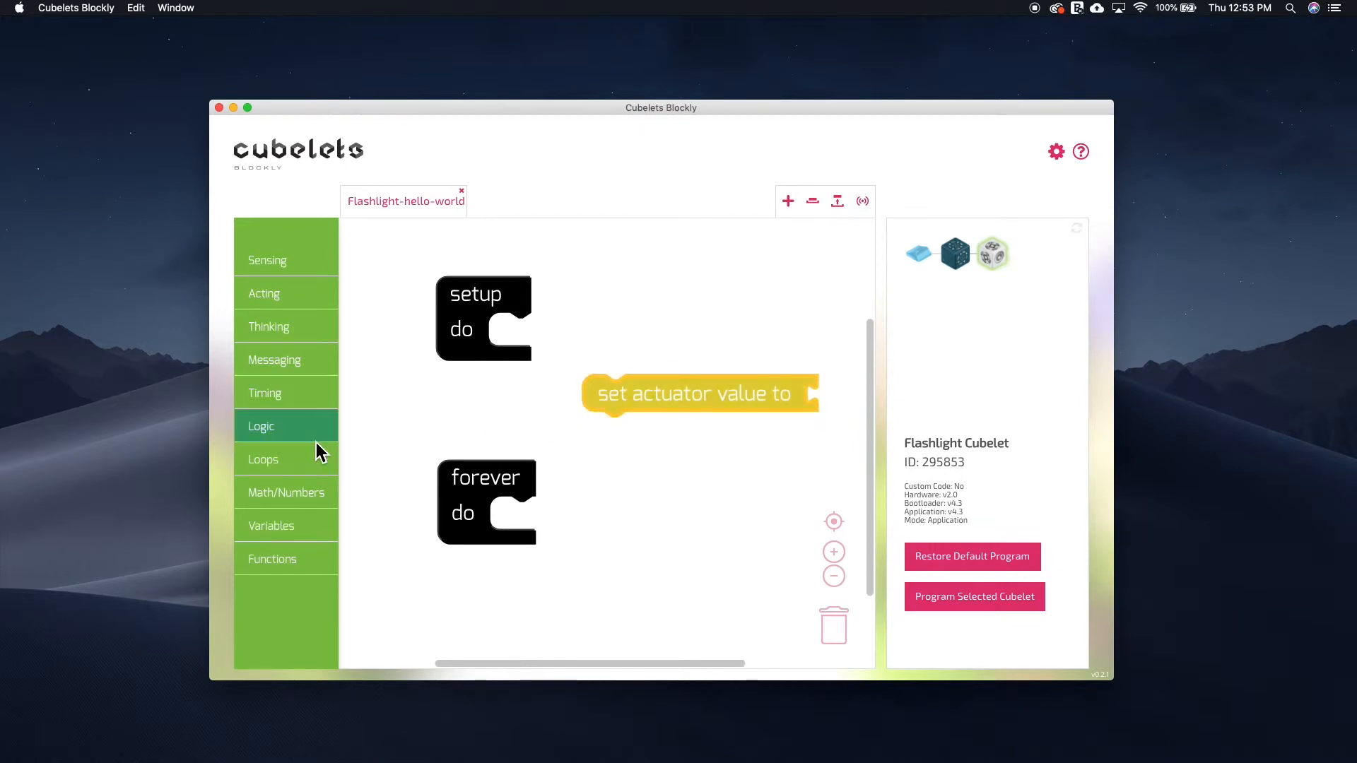
click(265, 393)
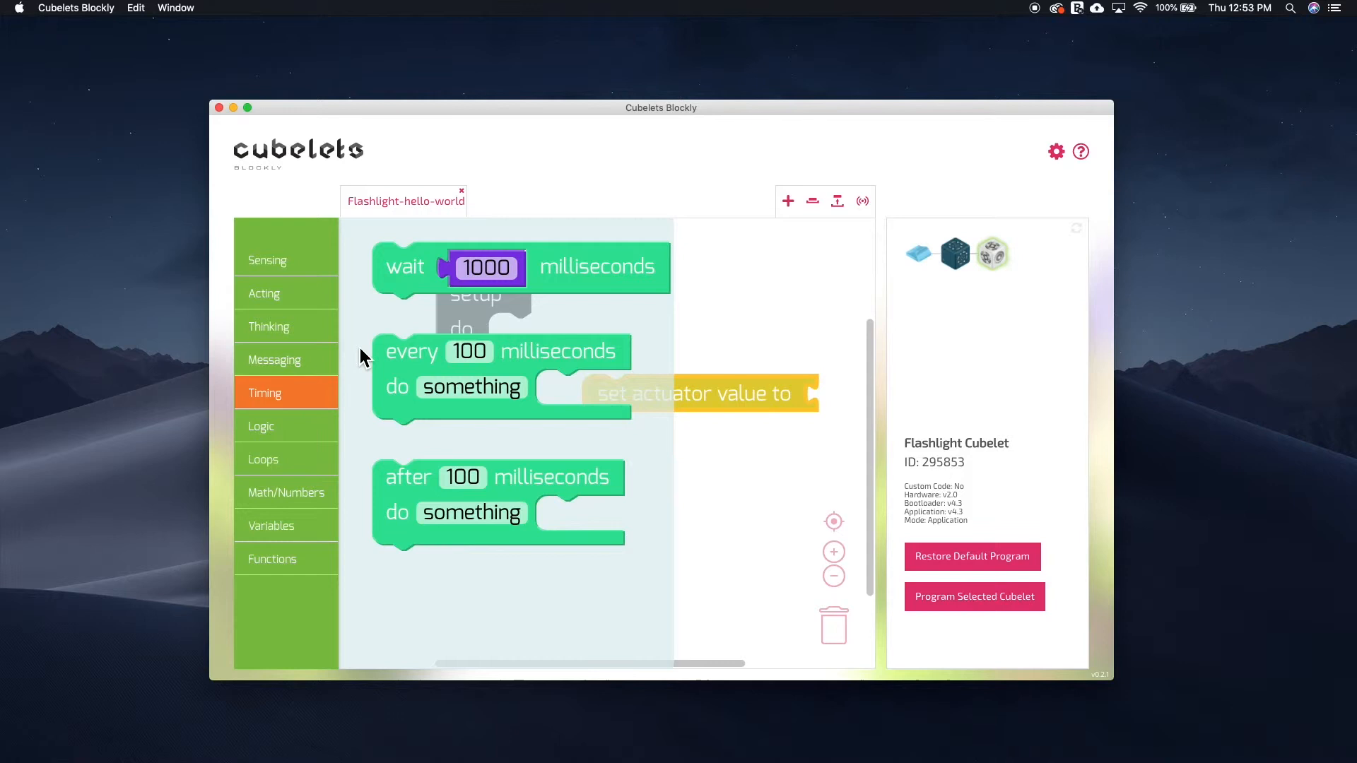
click(261, 425)
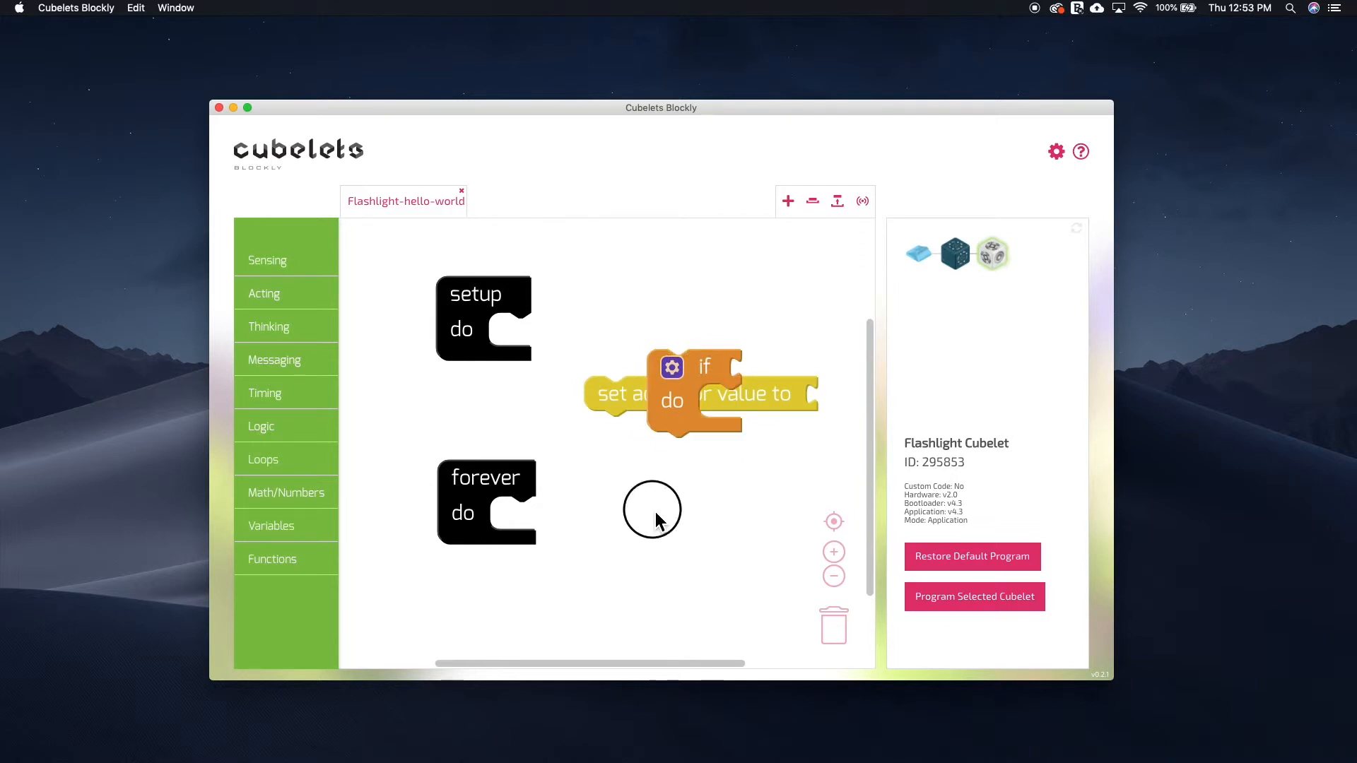
- Discard the 'if' block and snap 'set actuator value to' into the forever loop
drag(671, 393, 560, 420)
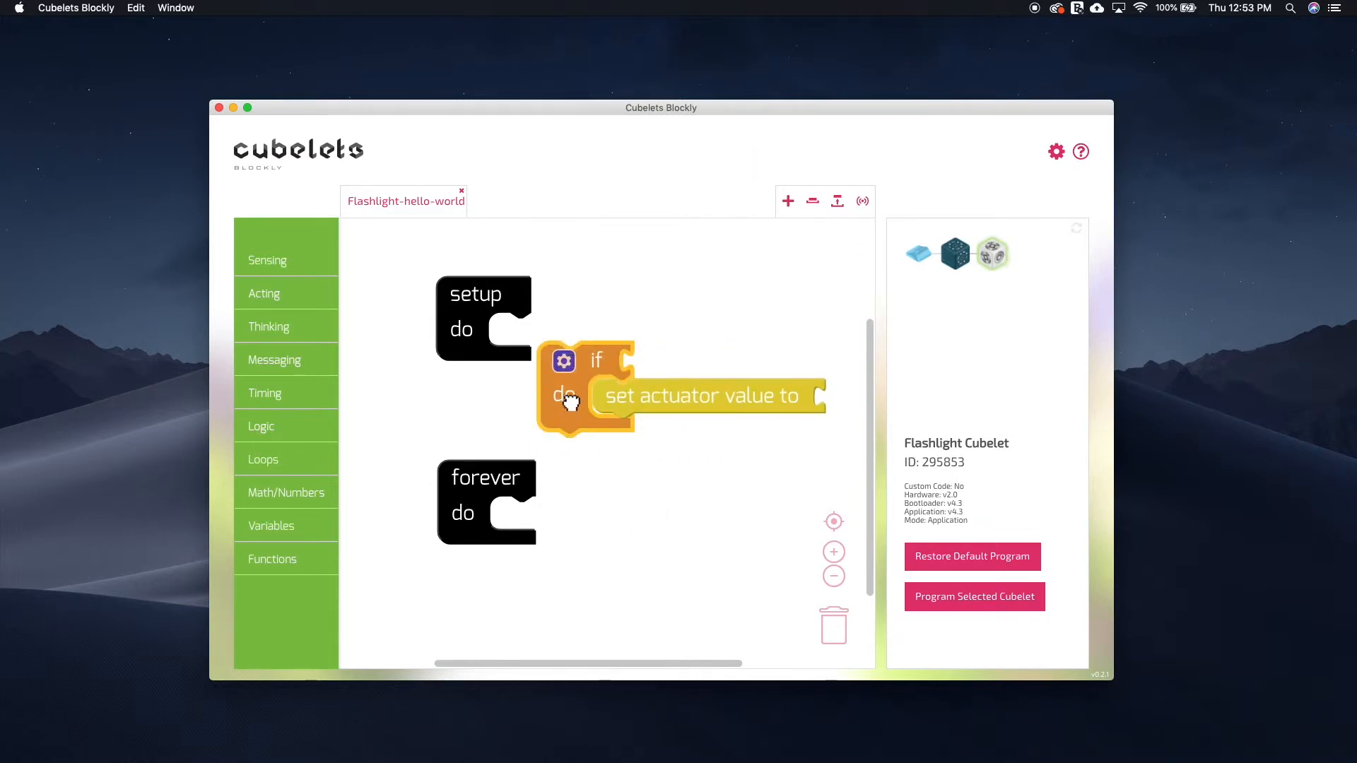
drag(703, 396, 711, 296)
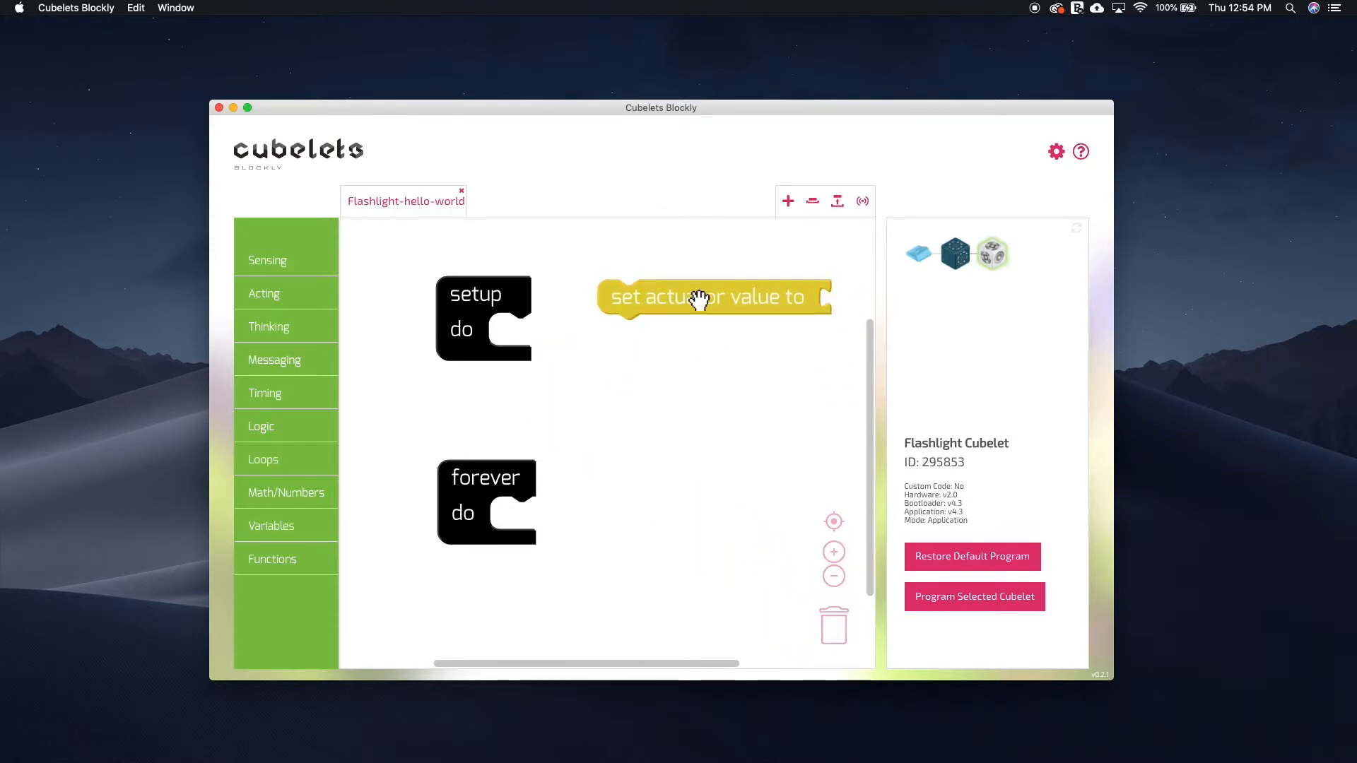
drag(712, 296, 693, 400)
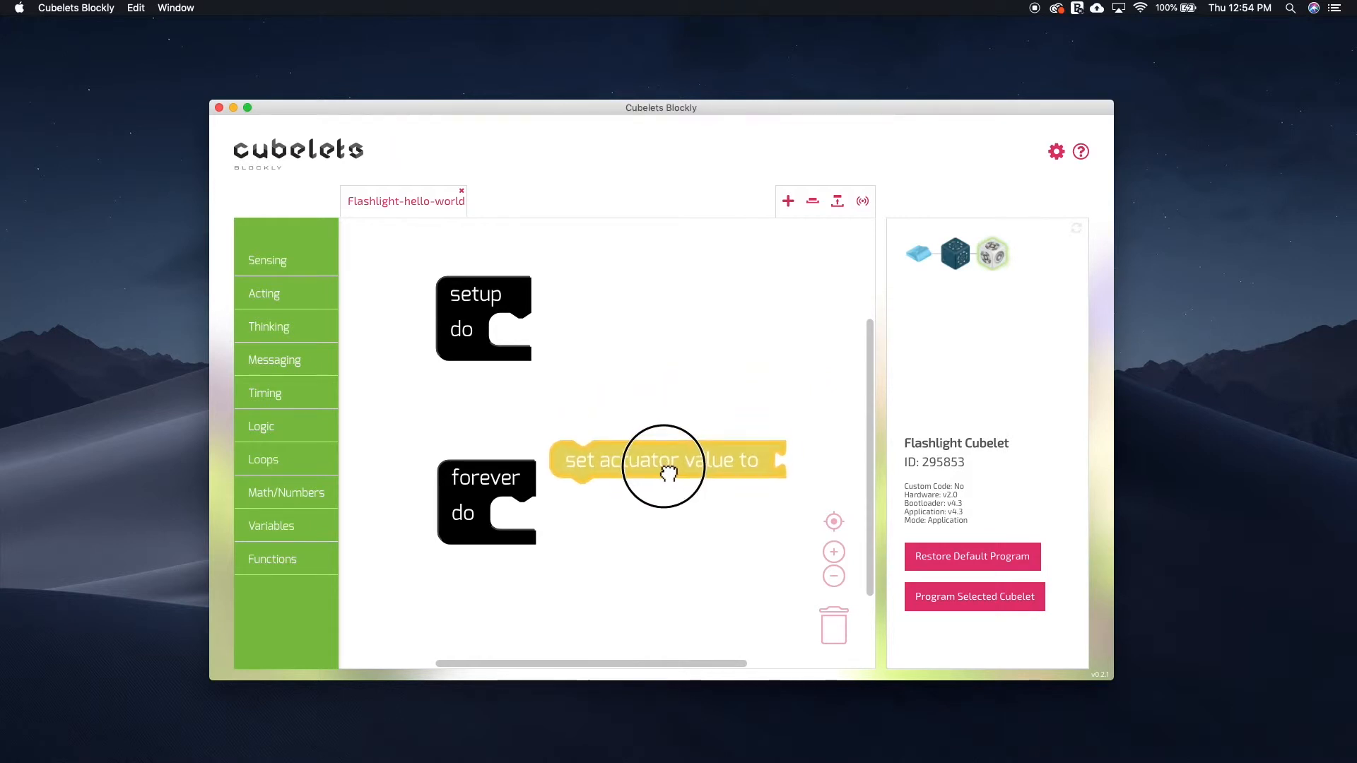
drag(667, 459, 667, 520)
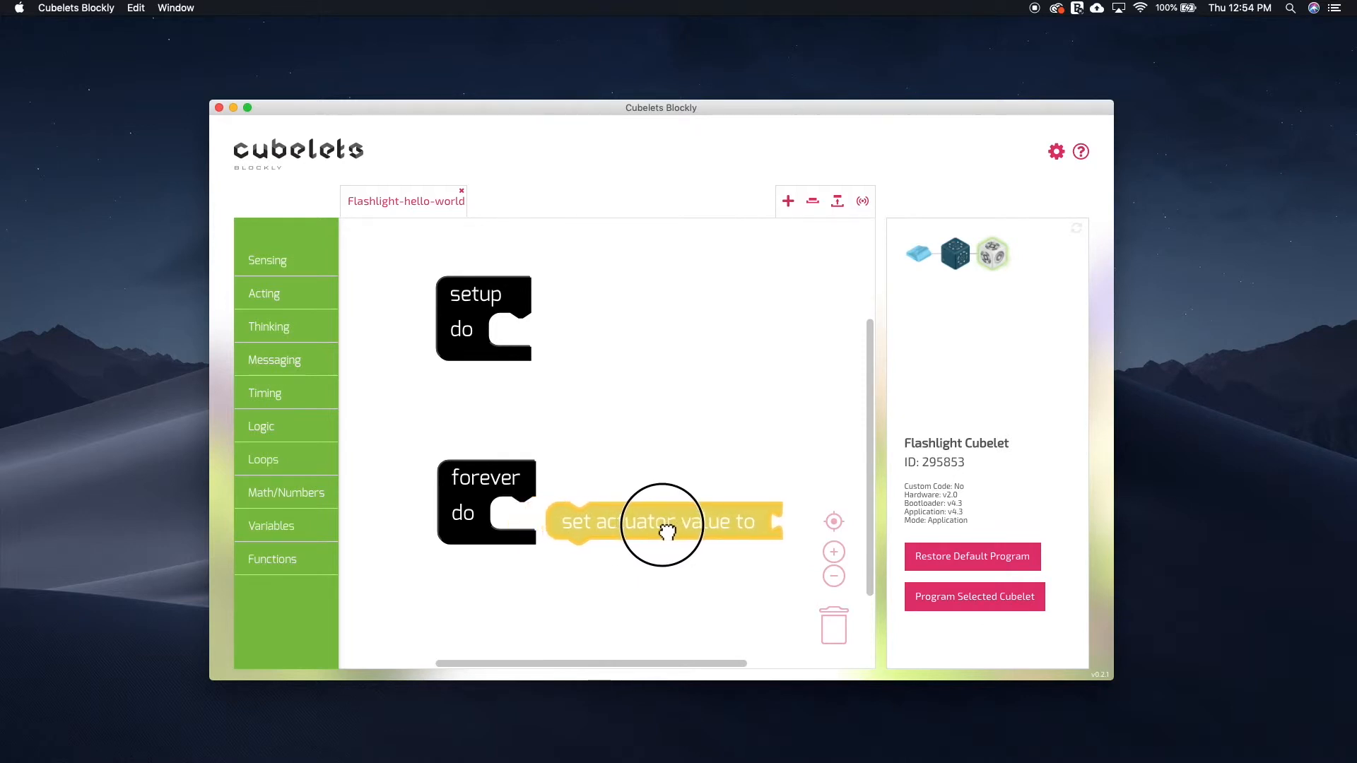
drag(662, 521, 624, 521)
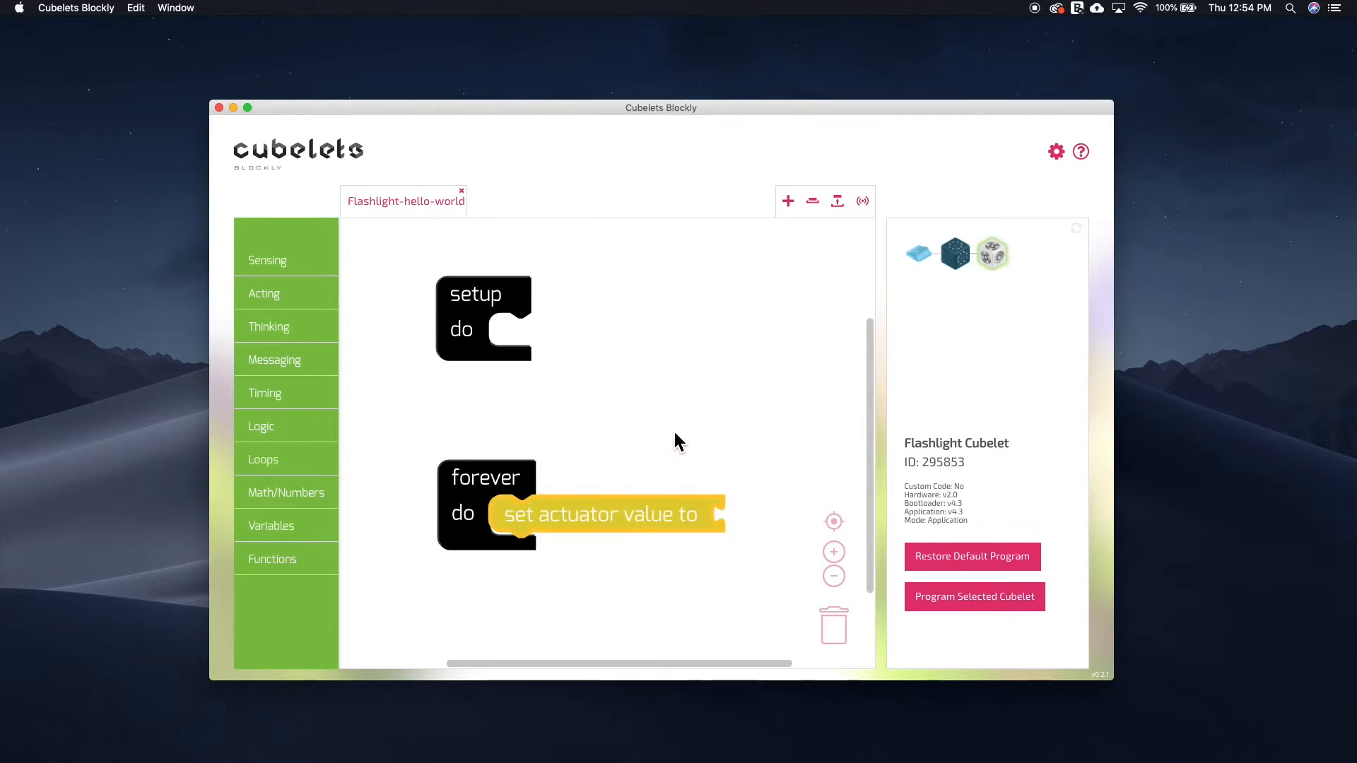
mouse_move(525, 531)
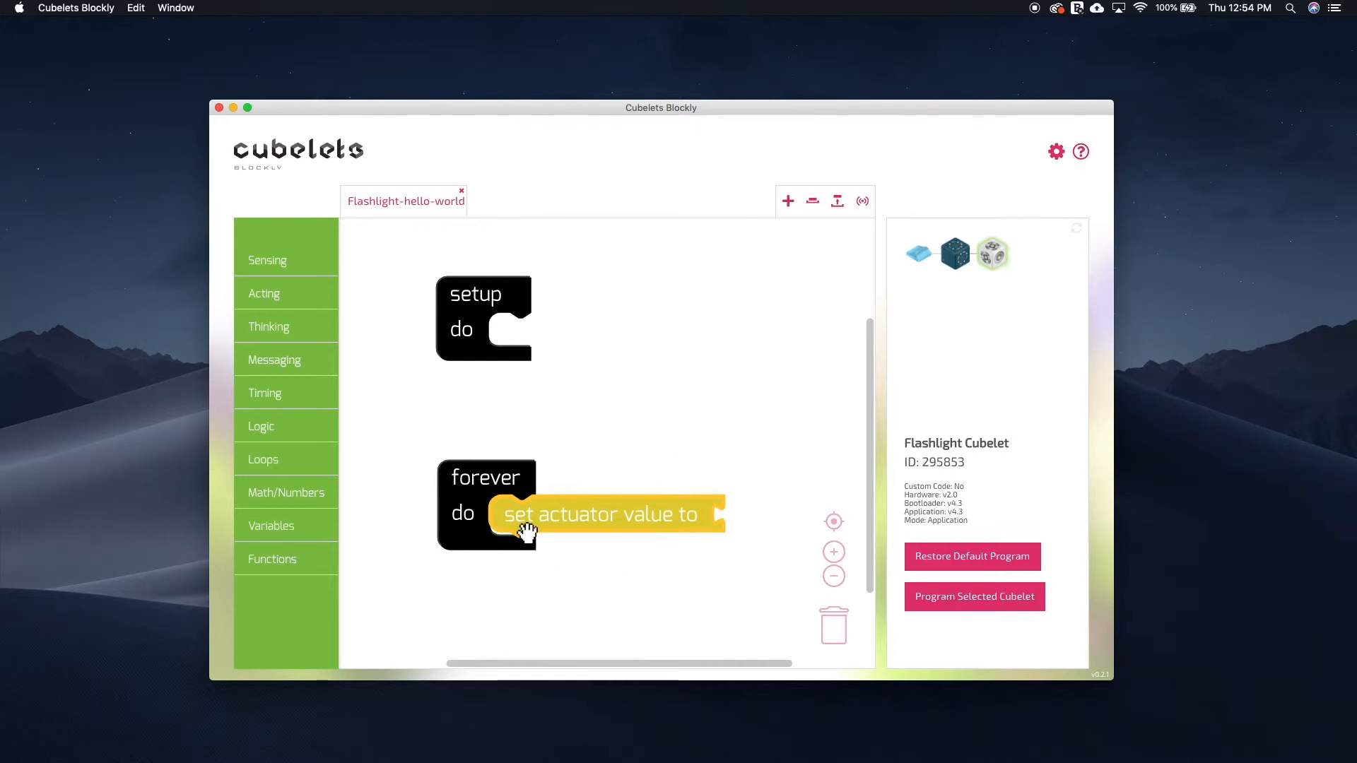
mouse_move(601, 547)
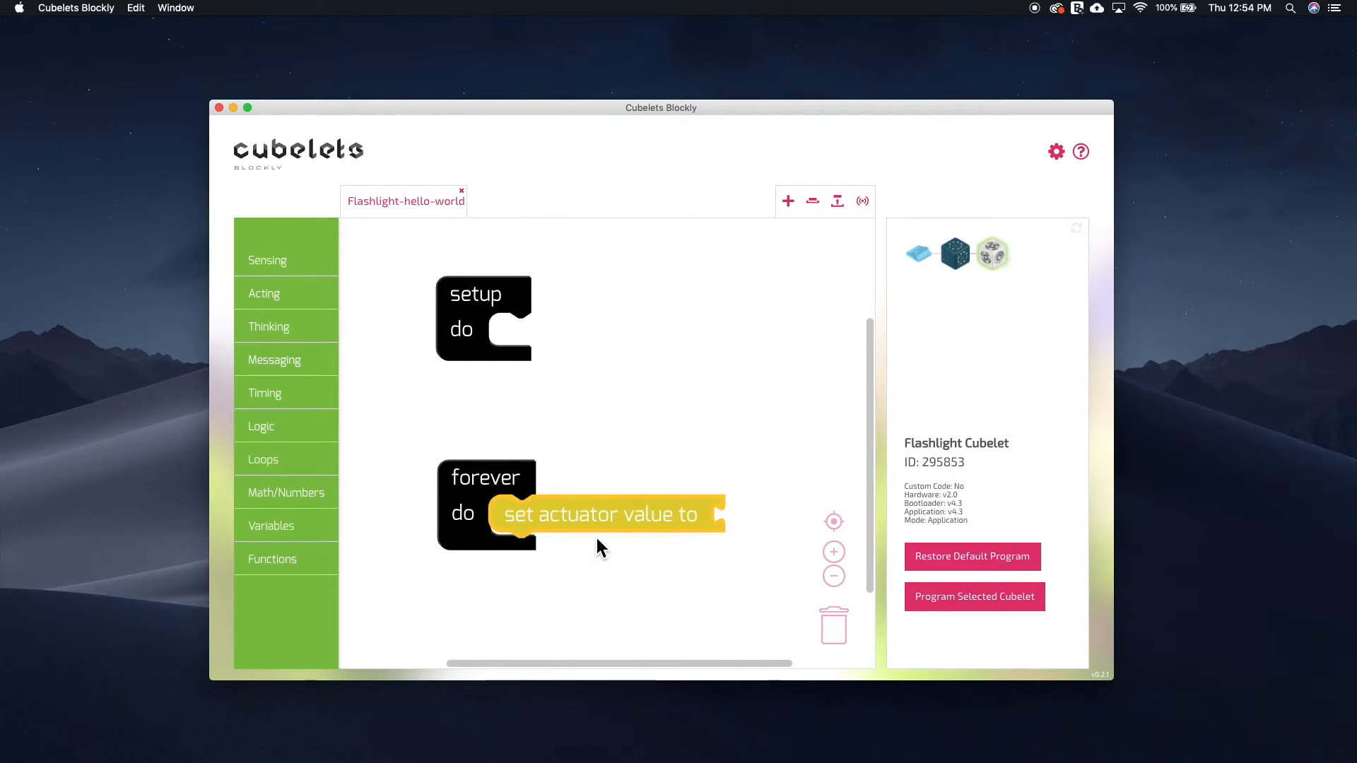
mouse_move(822, 523)
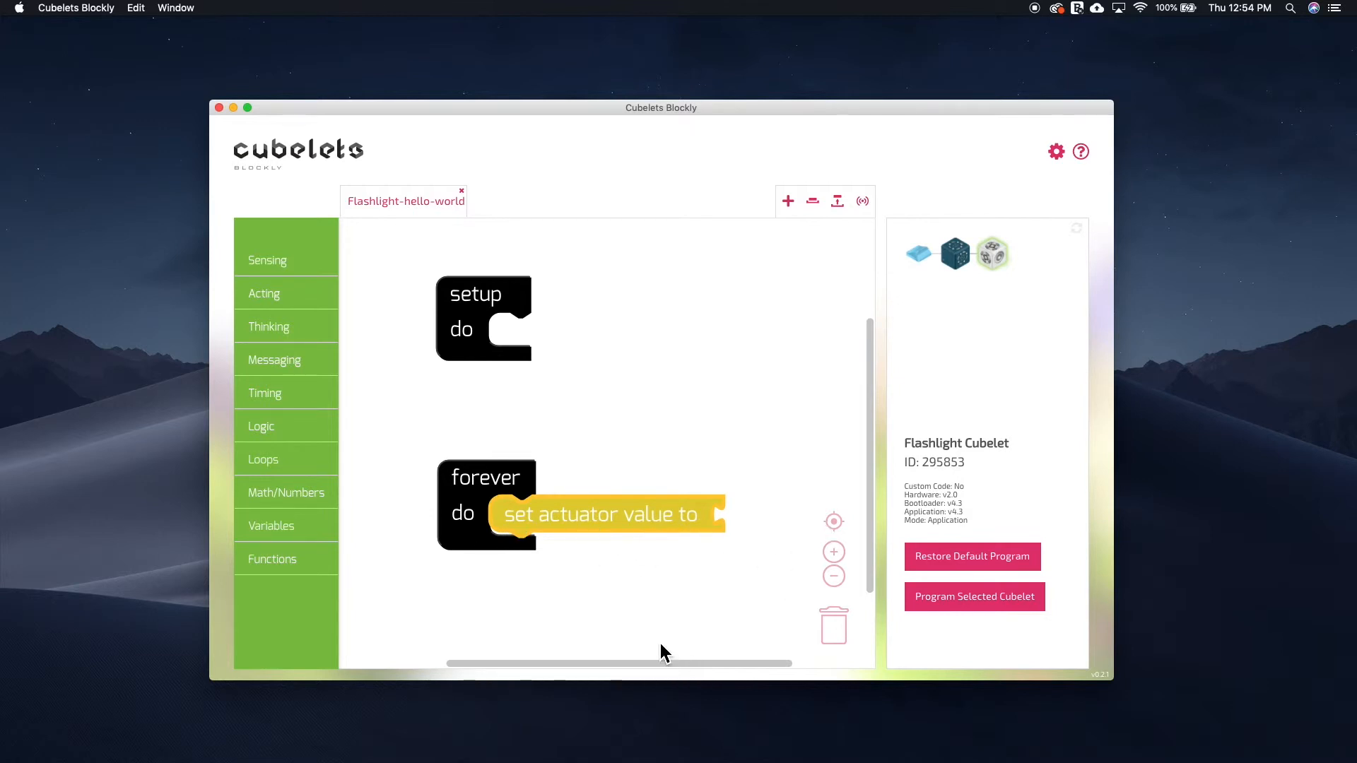
mouse_move(626, 640)
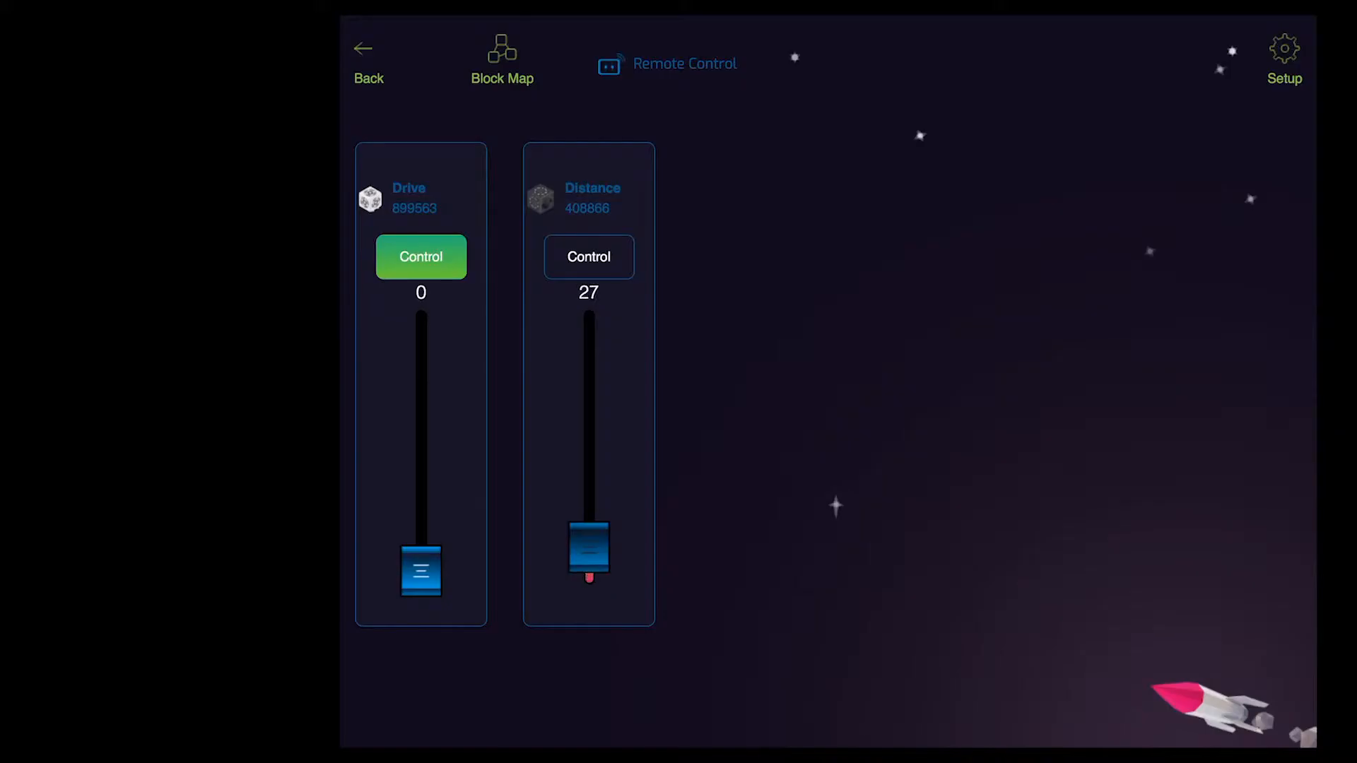
- Drag the Remote Control Distance slider up to about 222, back to 0, then up again
drag(589, 558, 588, 367)
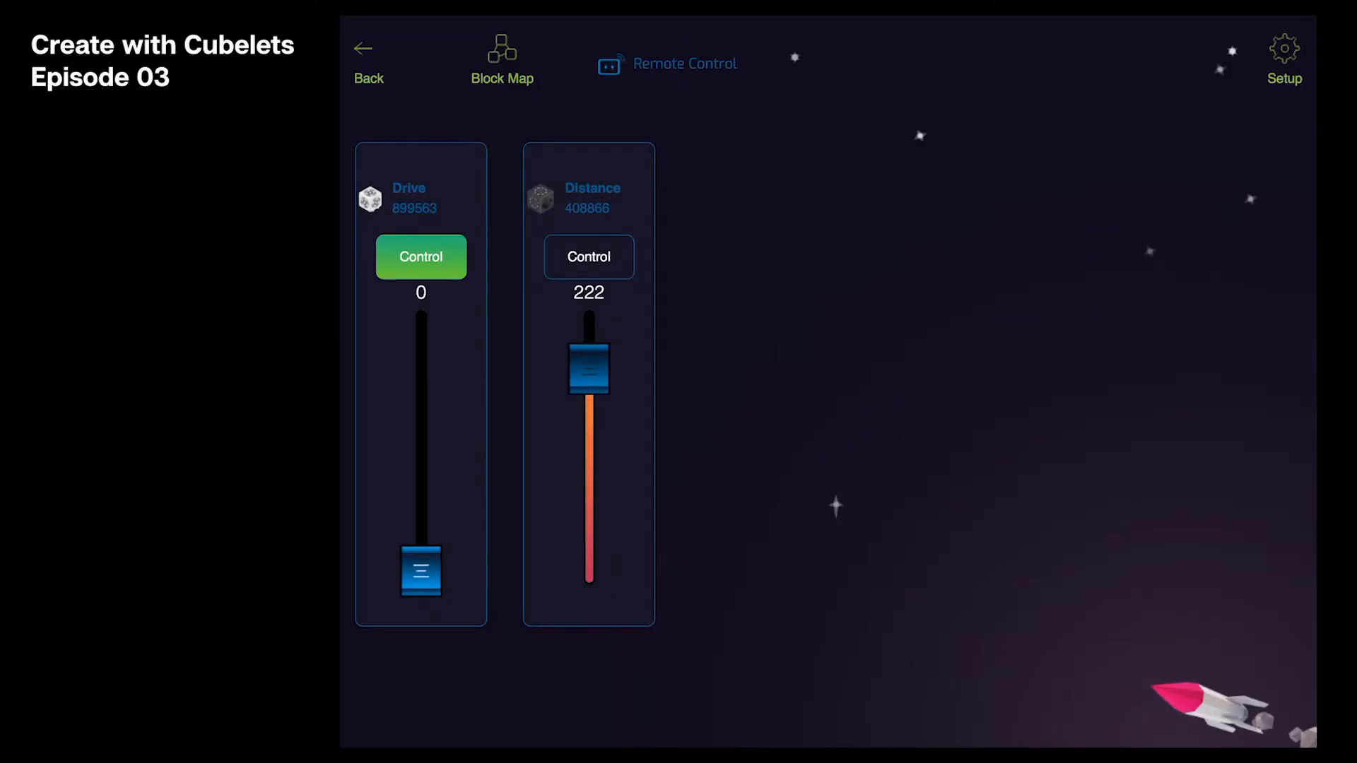
drag(589, 368, 588, 571)
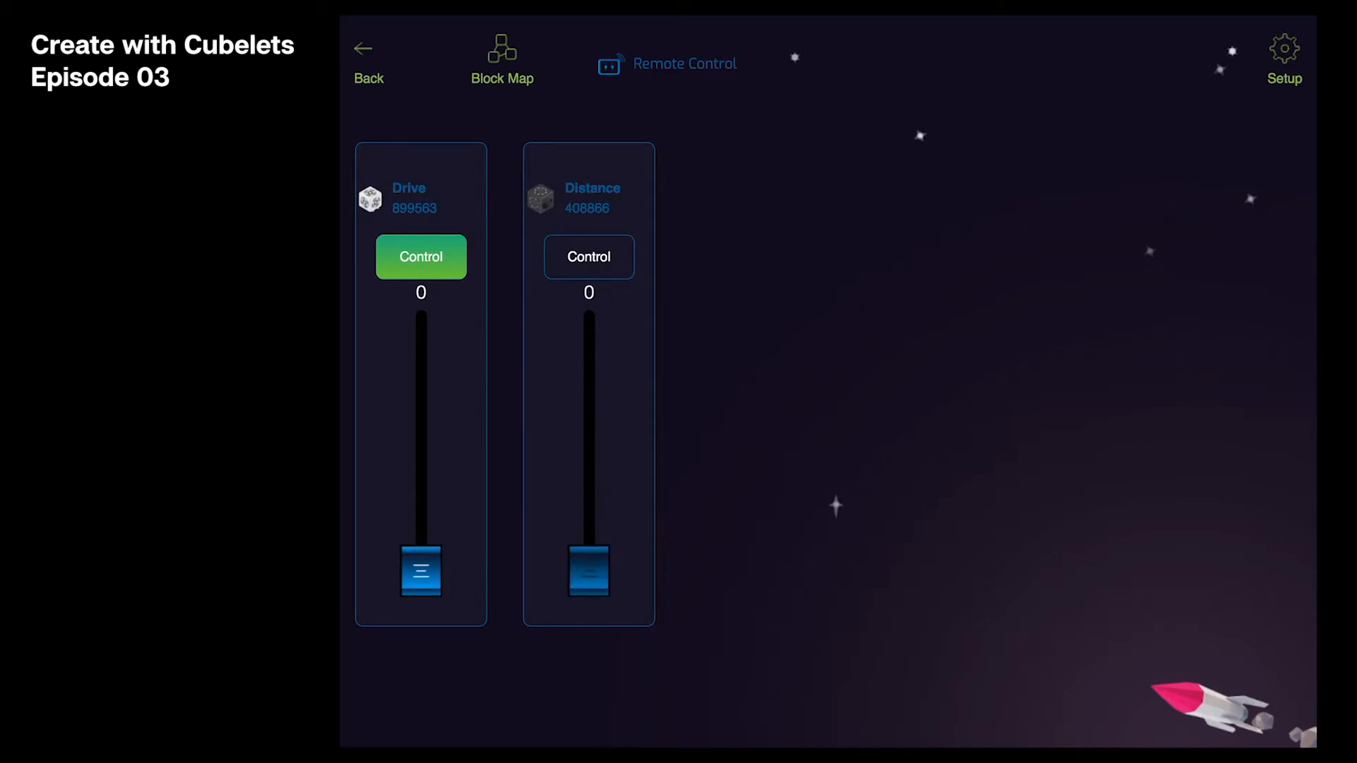
drag(589, 573, 589, 347)
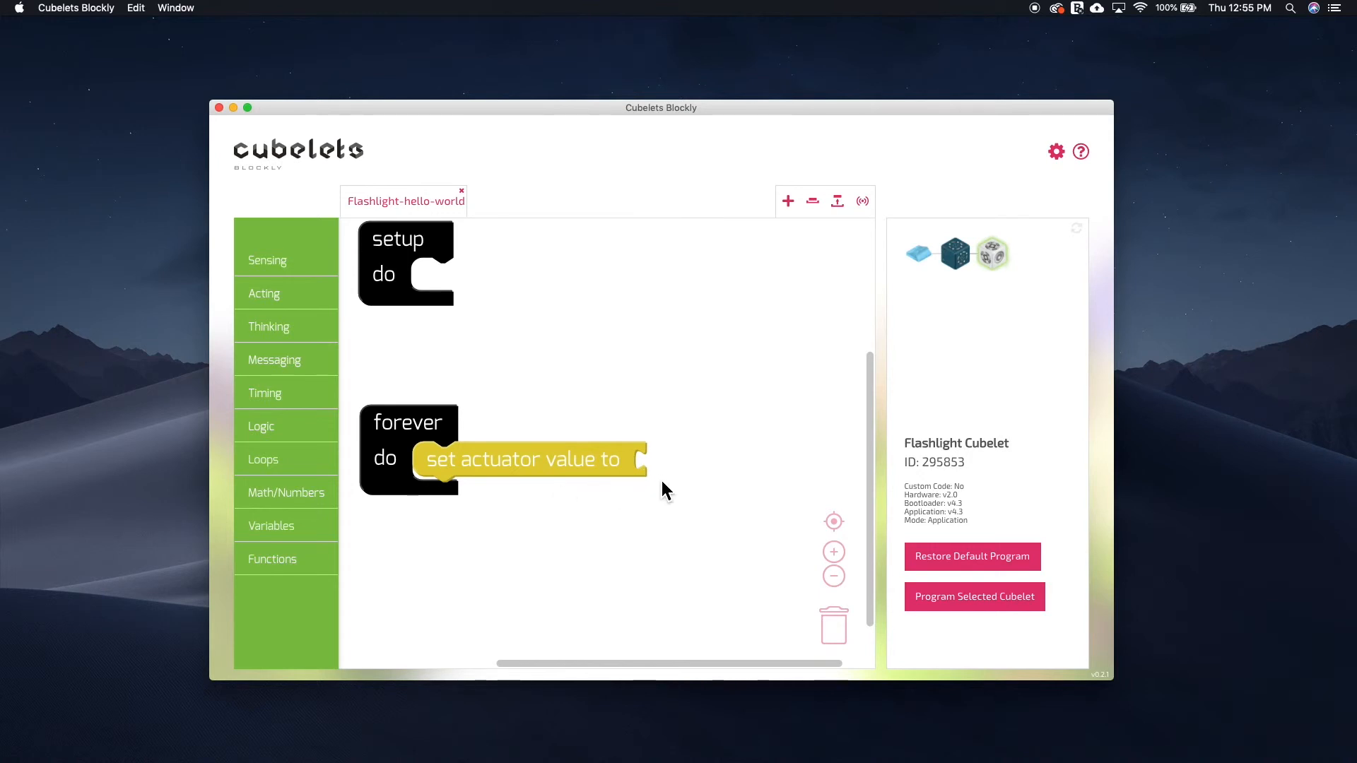
mouse_move(483, 571)
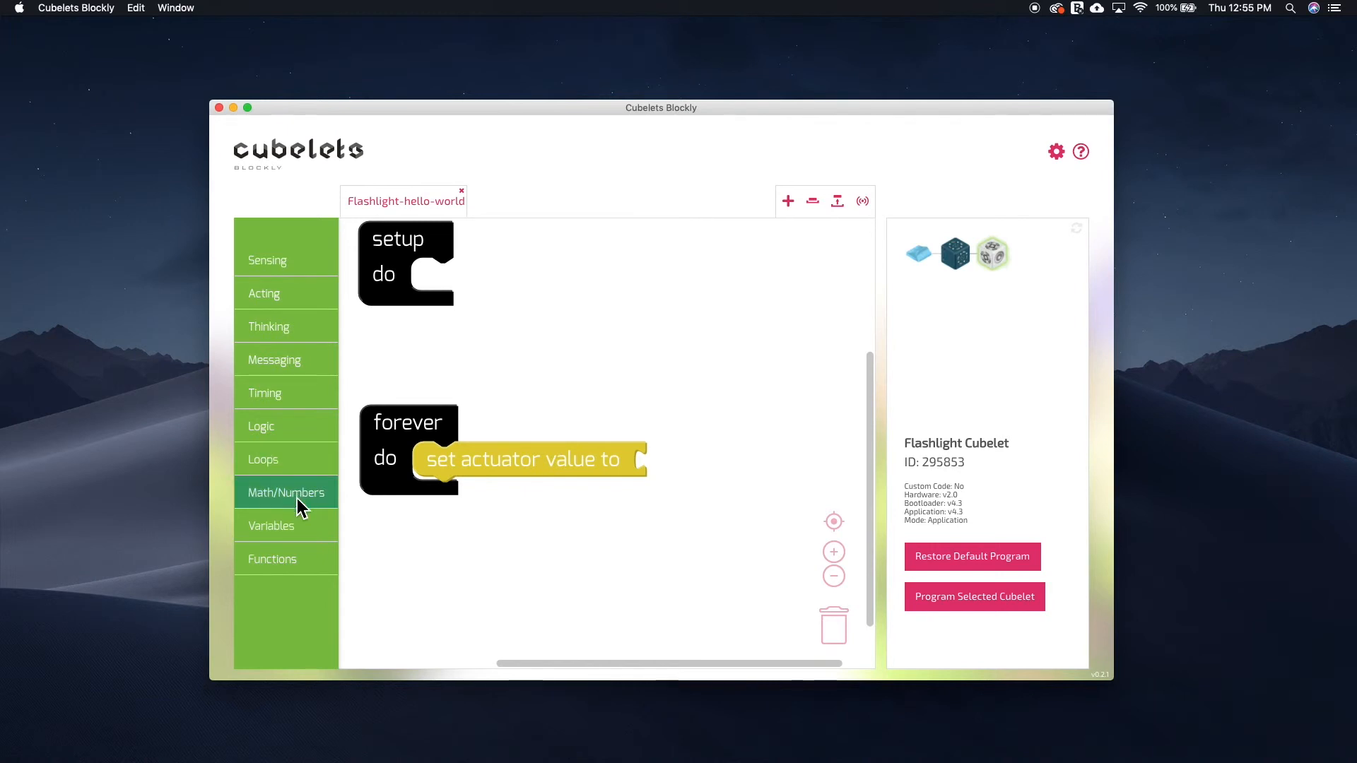
mouse_move(298, 510)
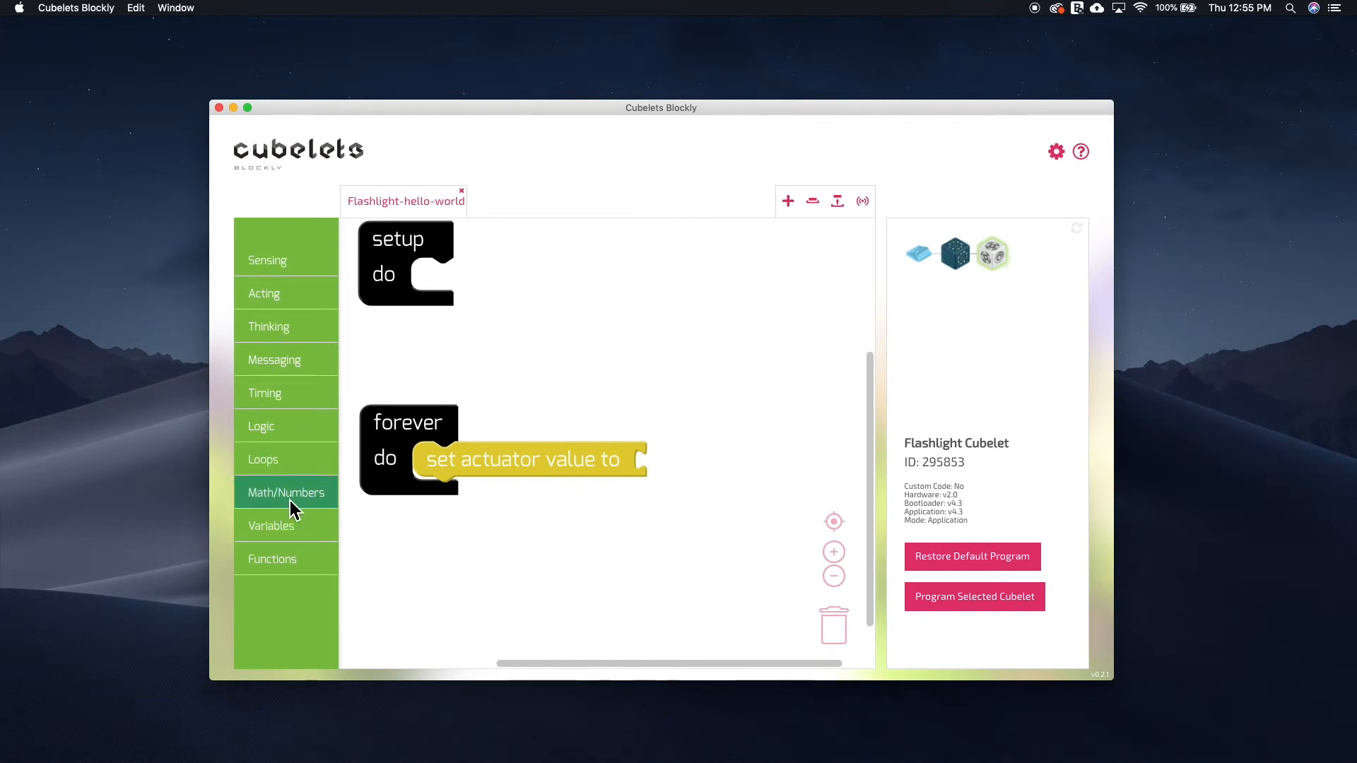
- Attach a 0 number block from Math into 'set actuator value to'
click(285, 491)
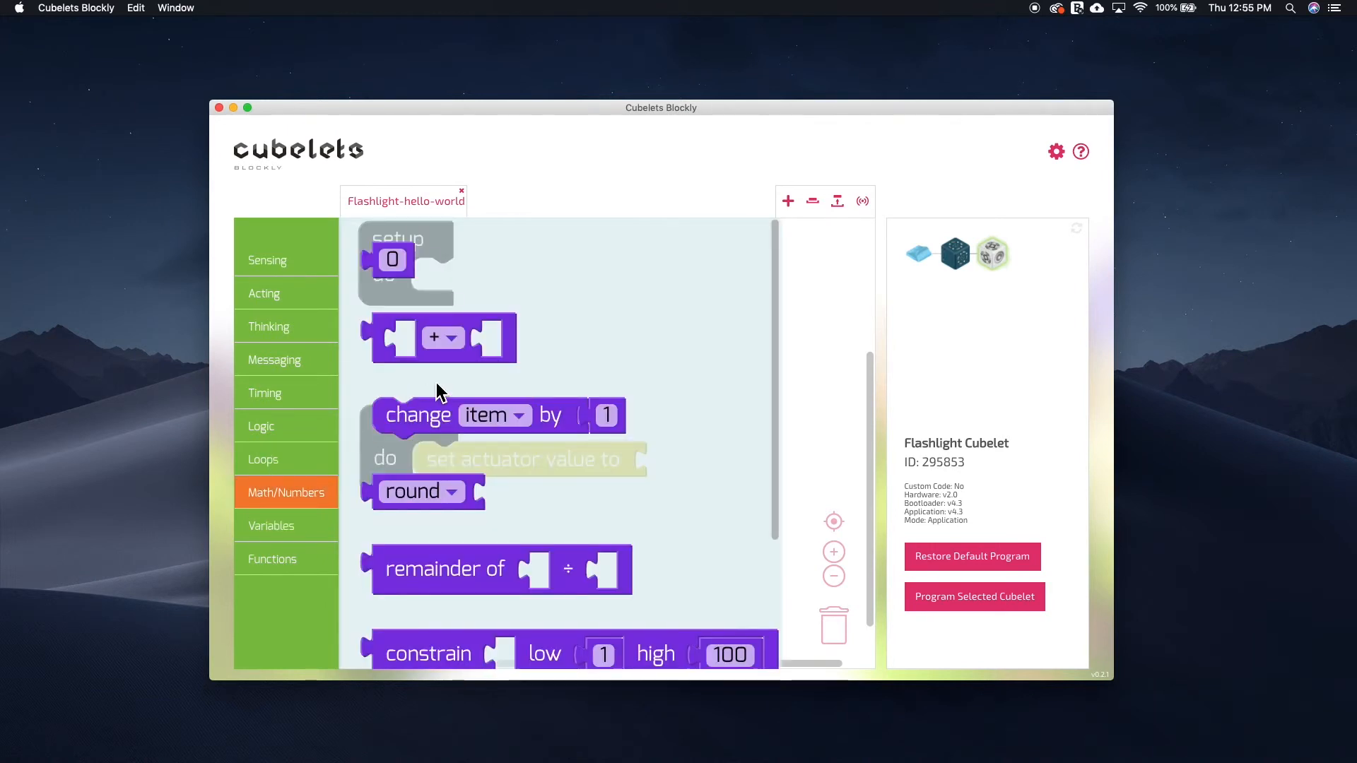
mouse_move(411, 297)
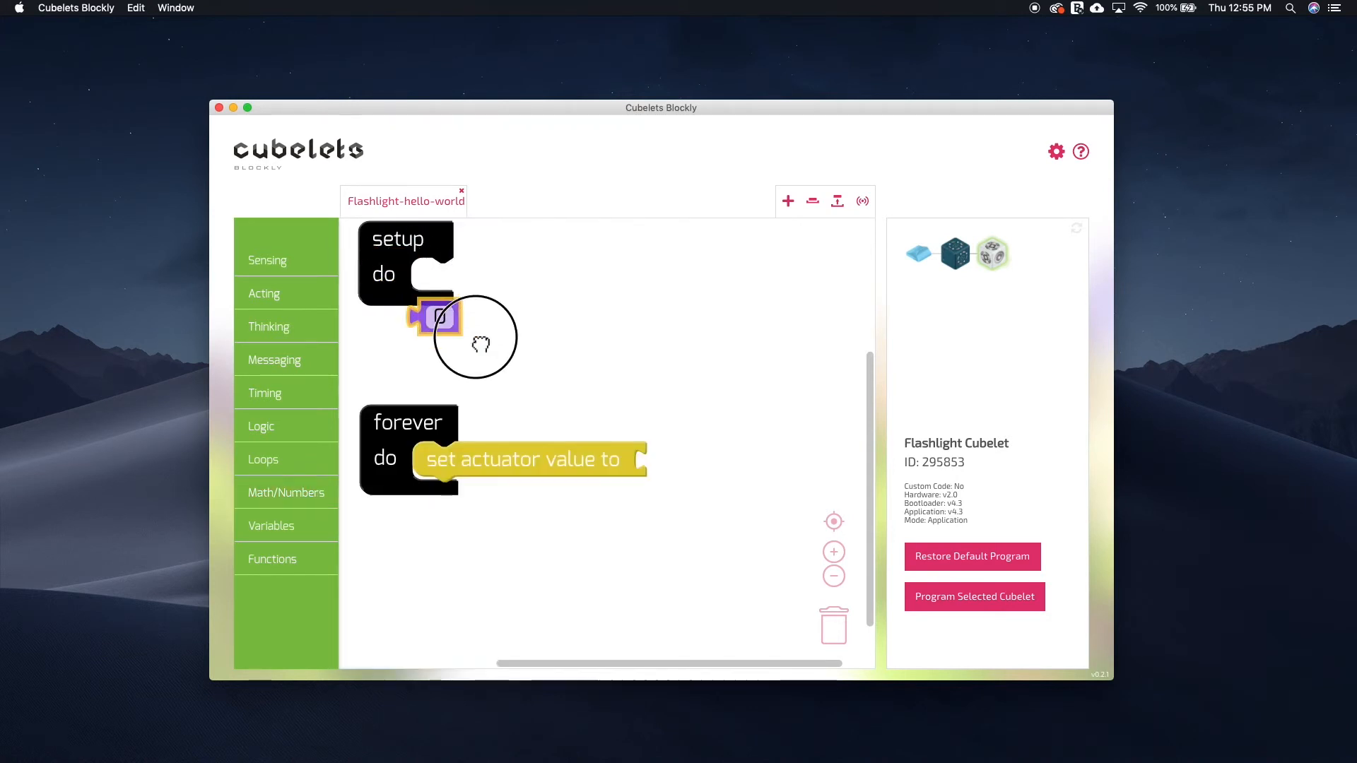
drag(437, 315, 678, 459)
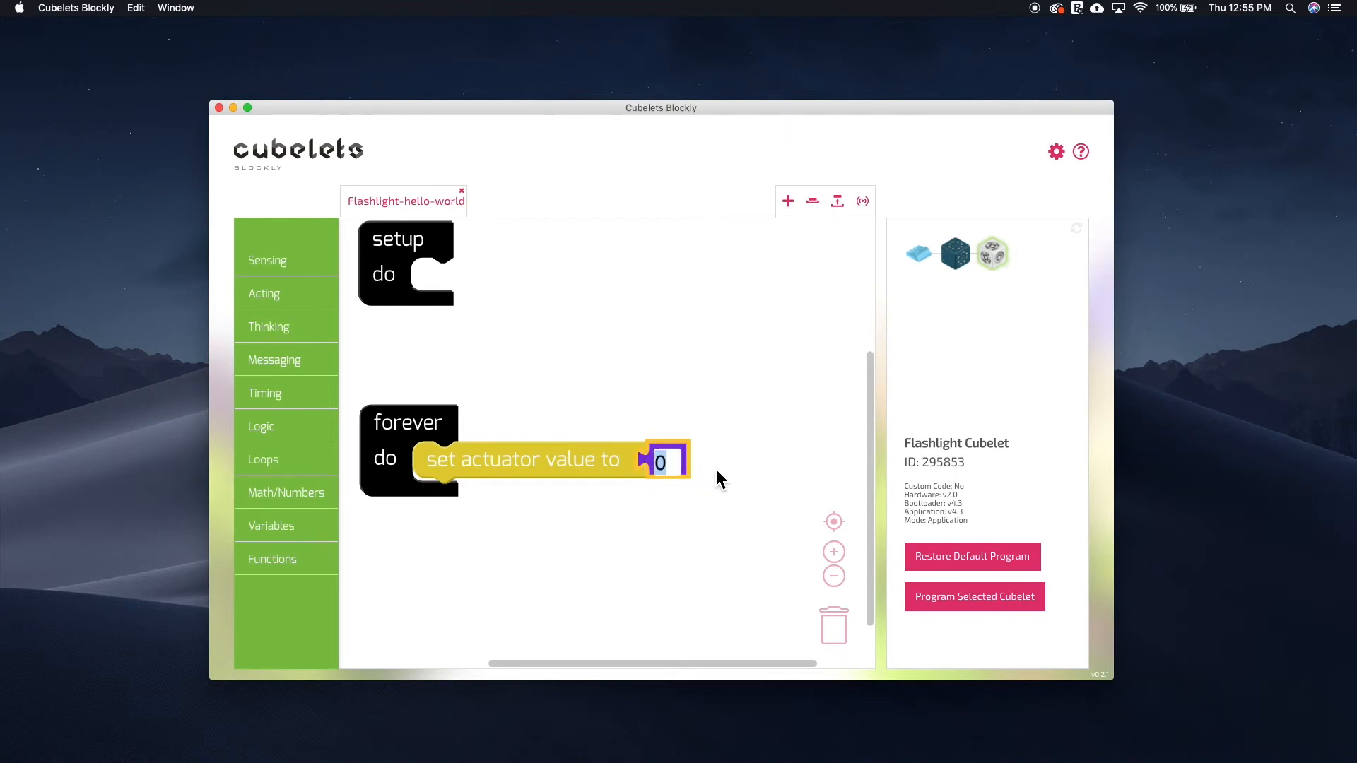
- Change the attached number block's value to 255
click(660, 462)
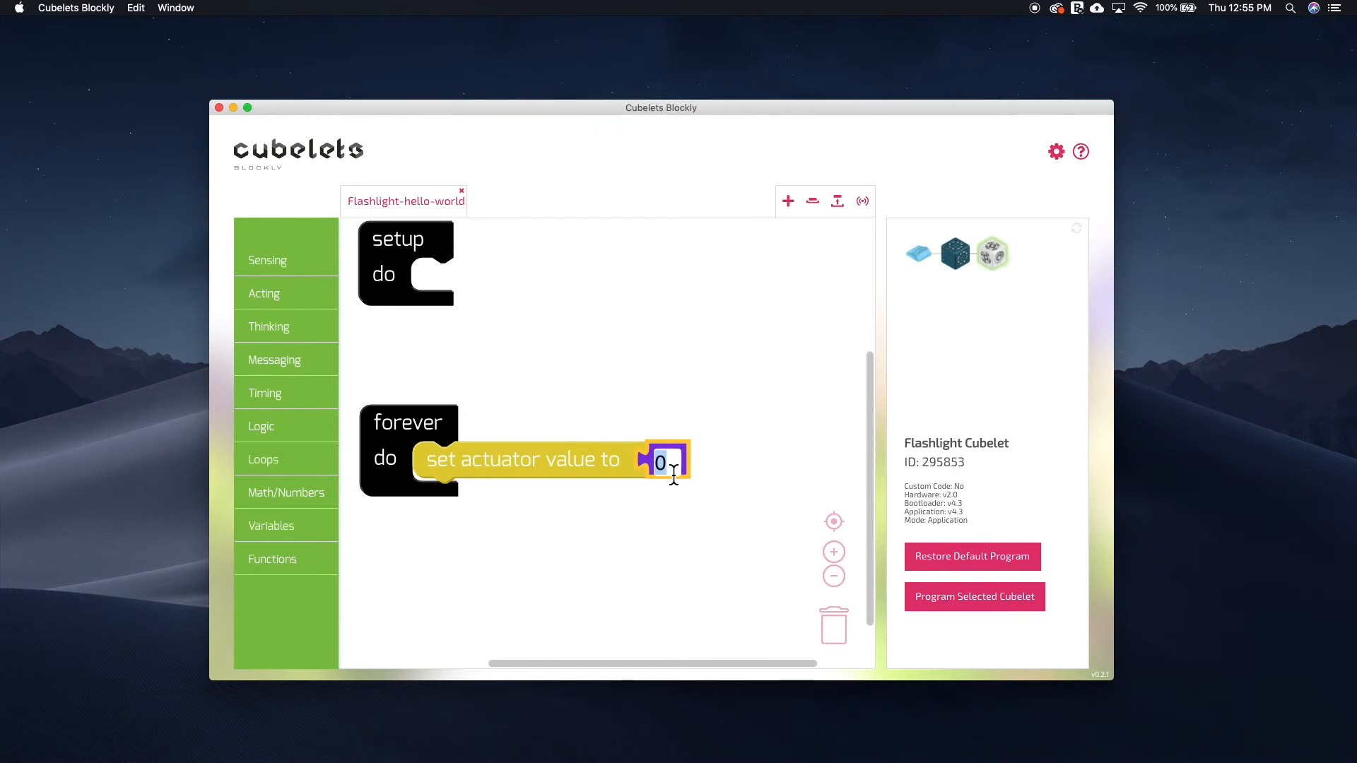
text(2)
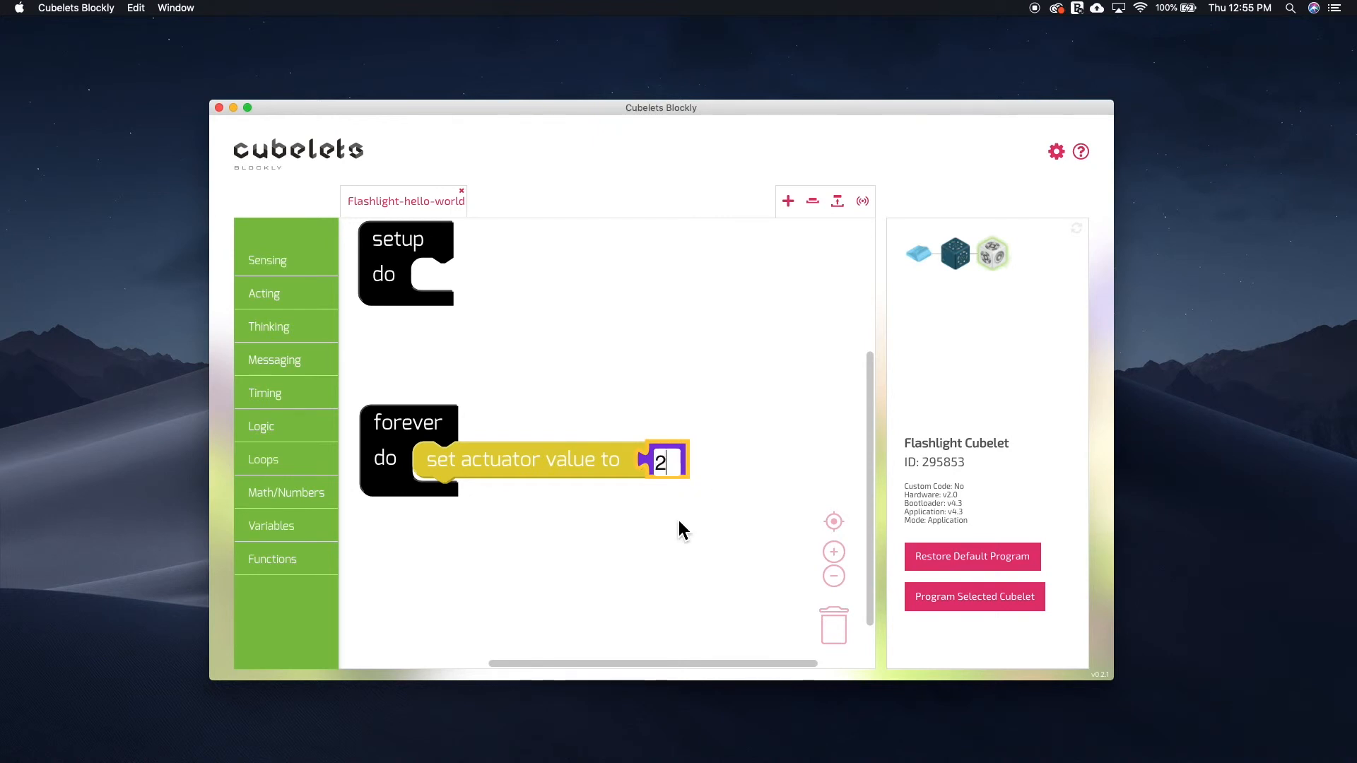
text(55)
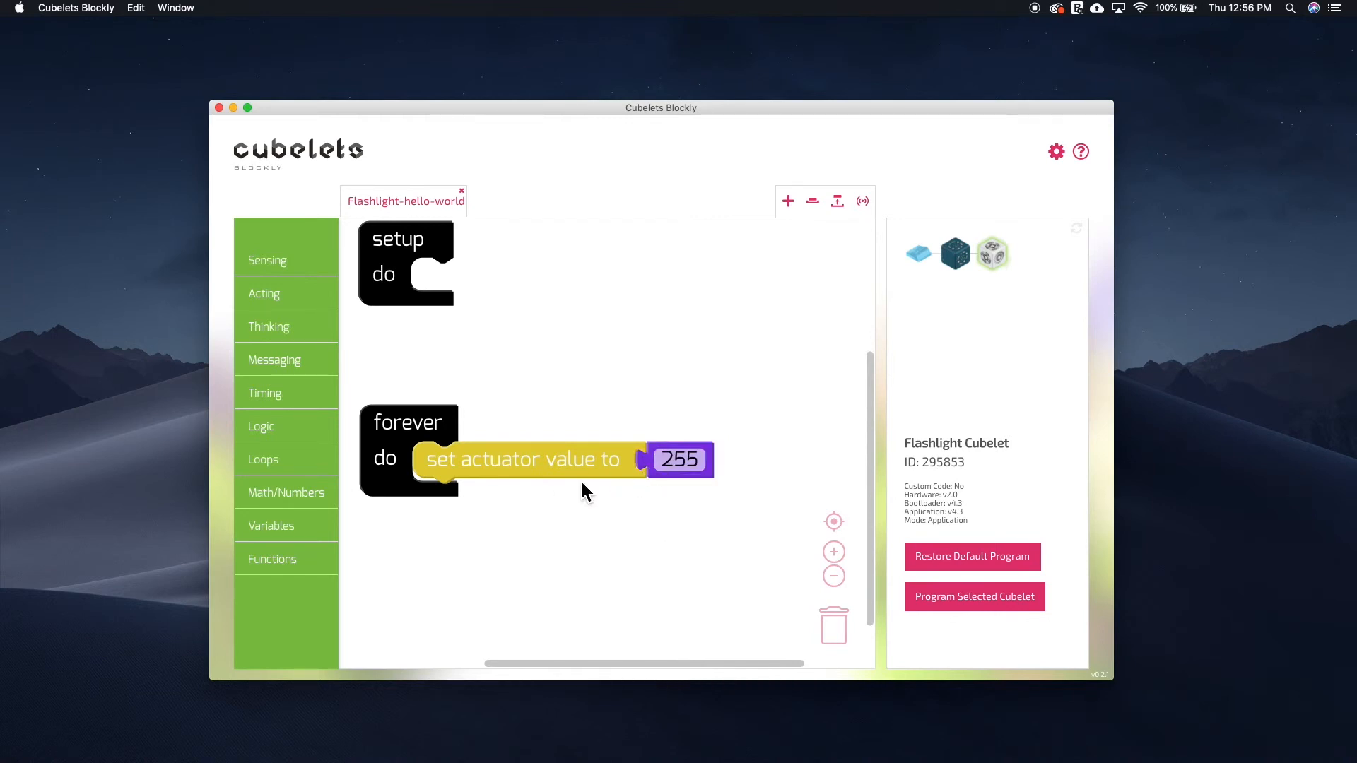
mouse_move(510, 473)
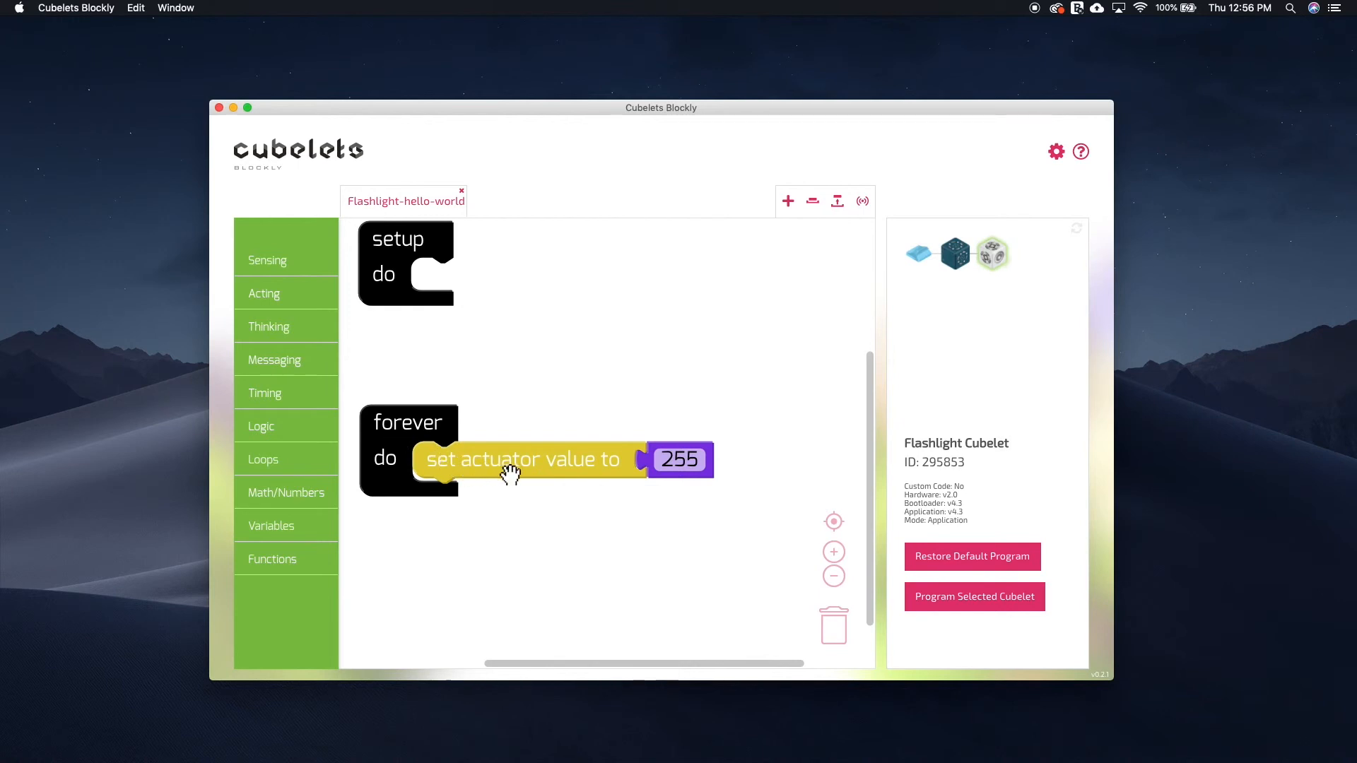
mouse_move(618, 527)
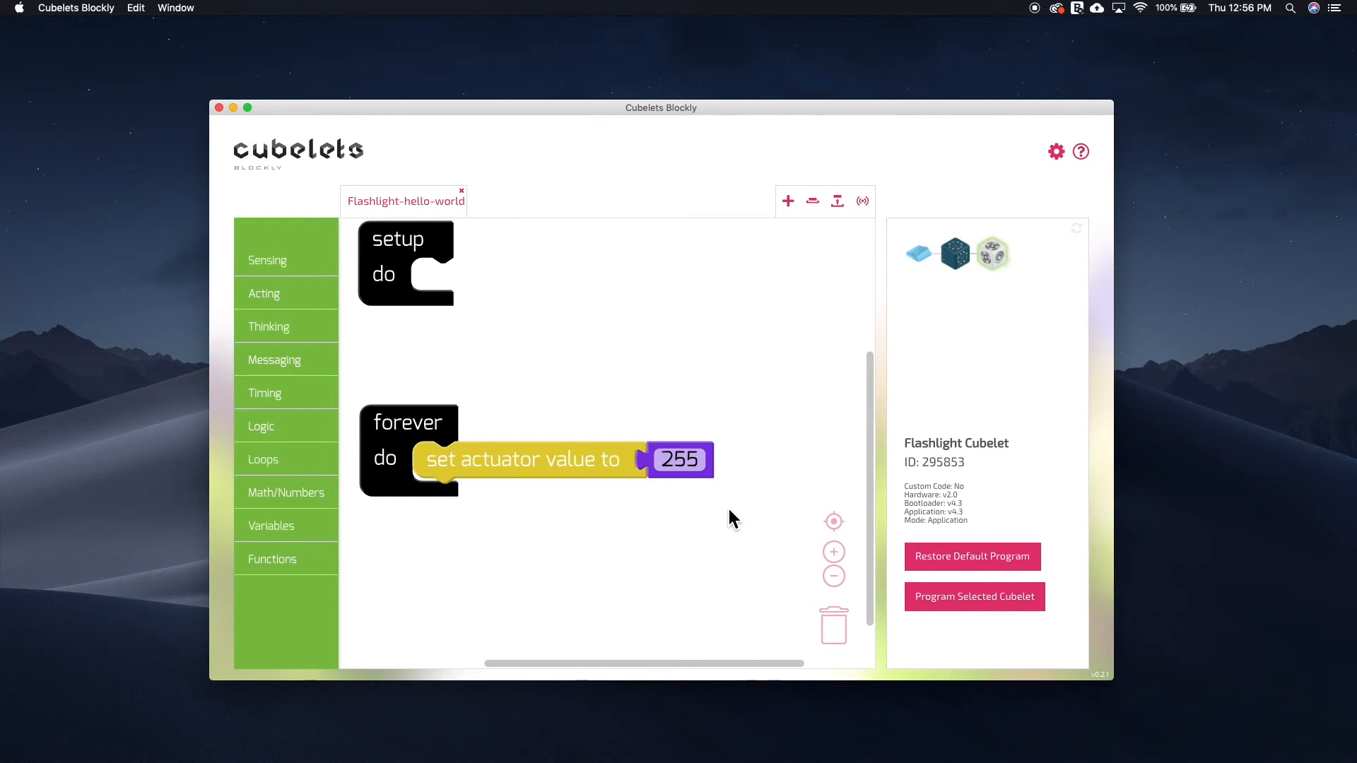
mouse_move(980, 451)
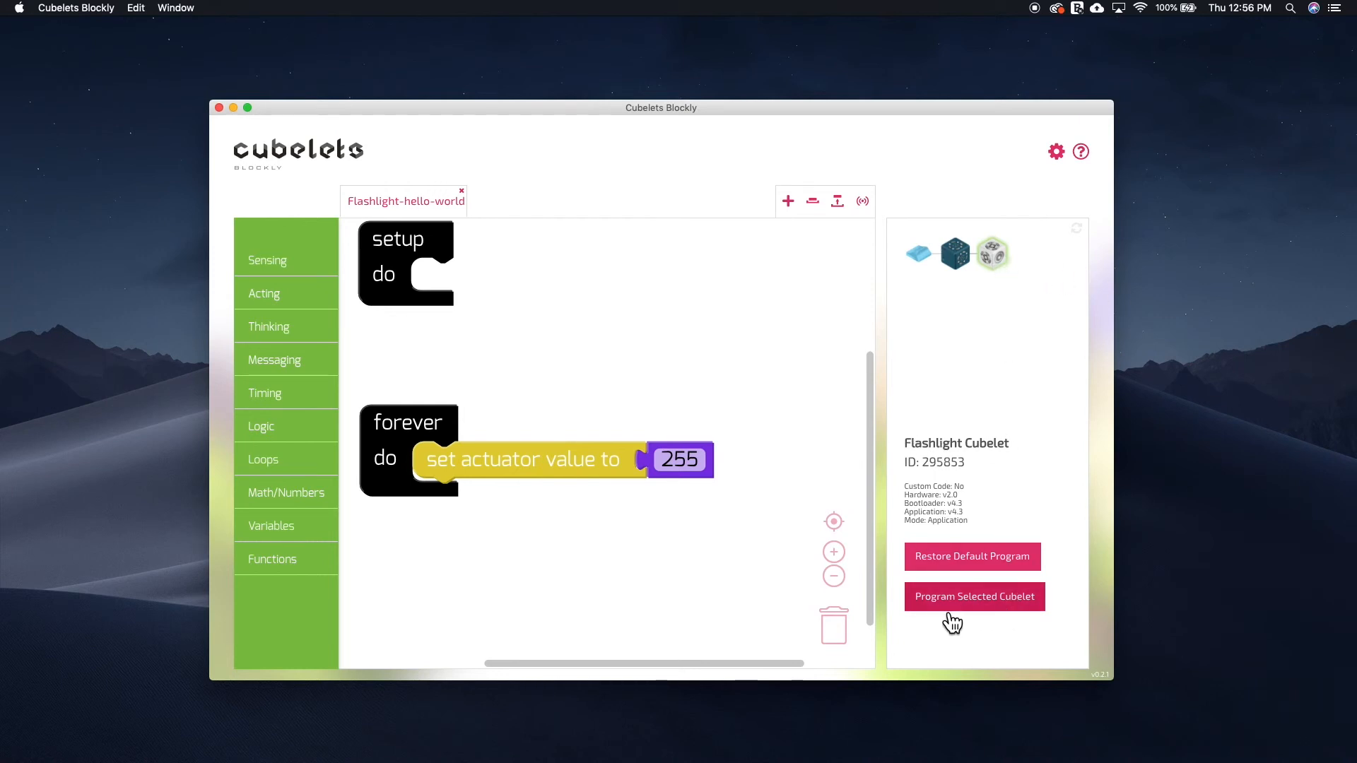
mouse_move(987, 625)
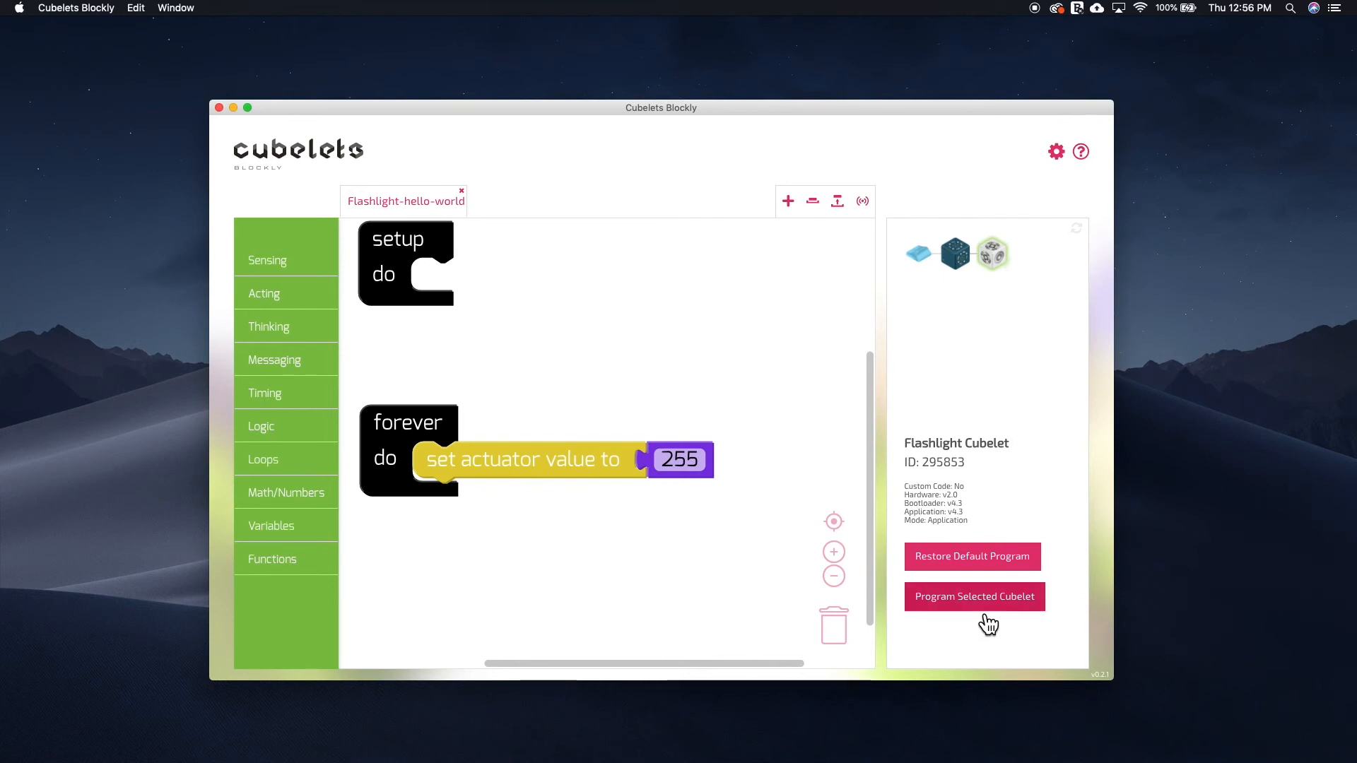
- Upload the 255-value forever-loop program to the selected Flashlight Cubelet
click(974, 596)
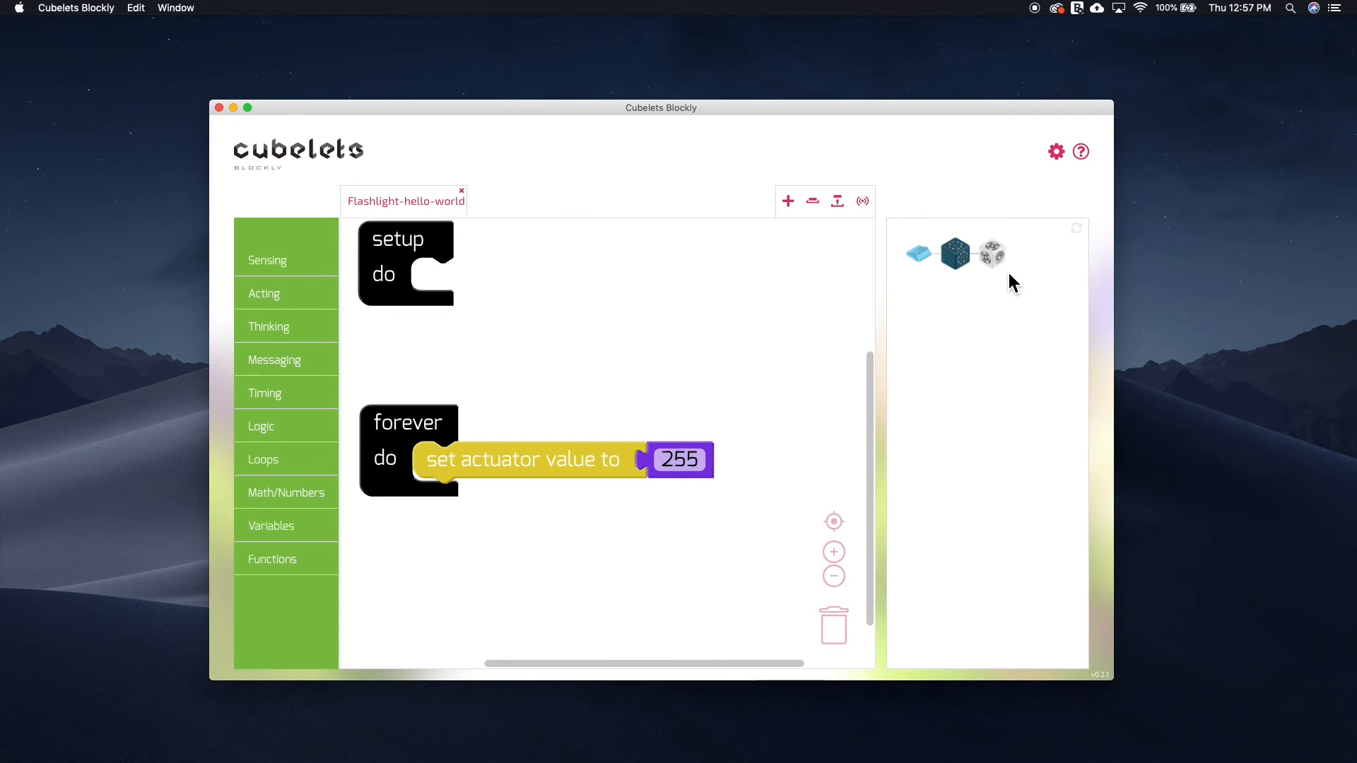
- Select the Flashlight Cubelet to confirm it now reports custom code
click(953, 254)
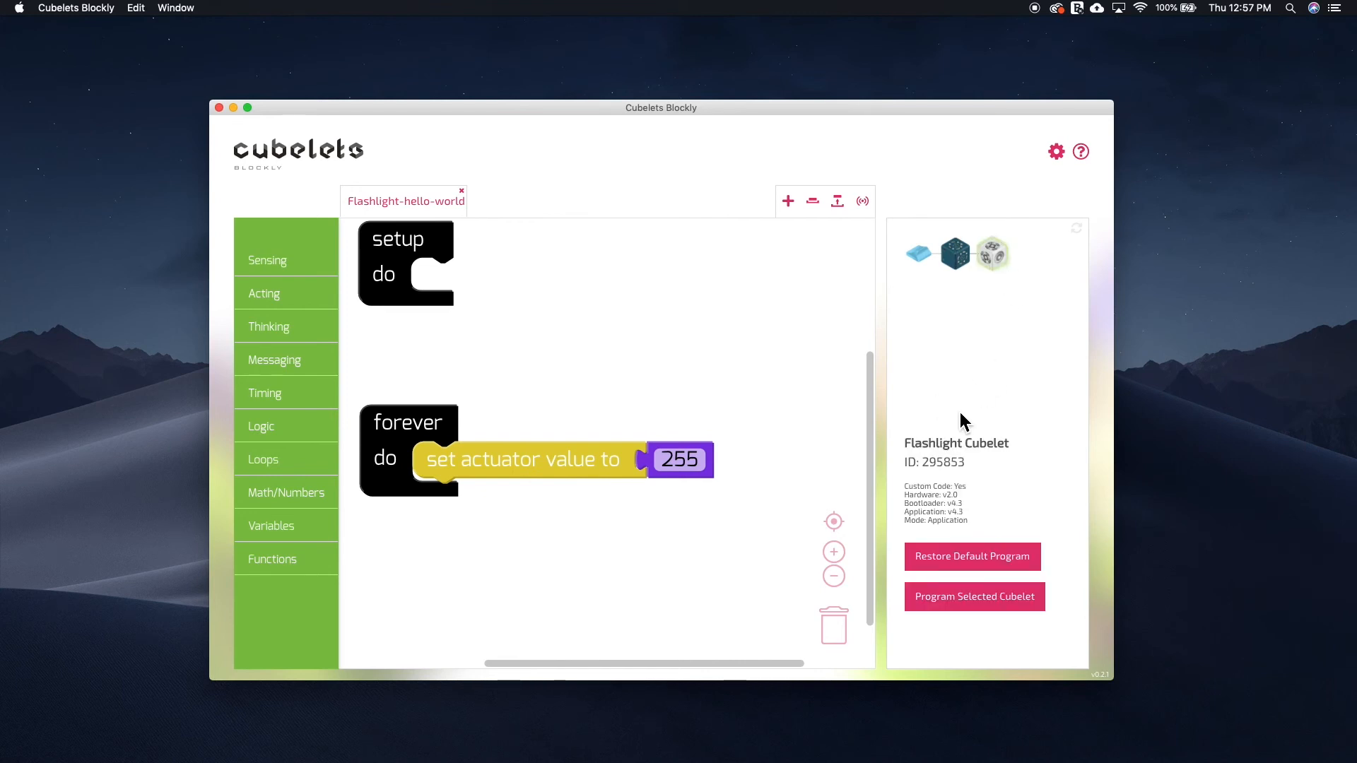
mouse_move(945, 583)
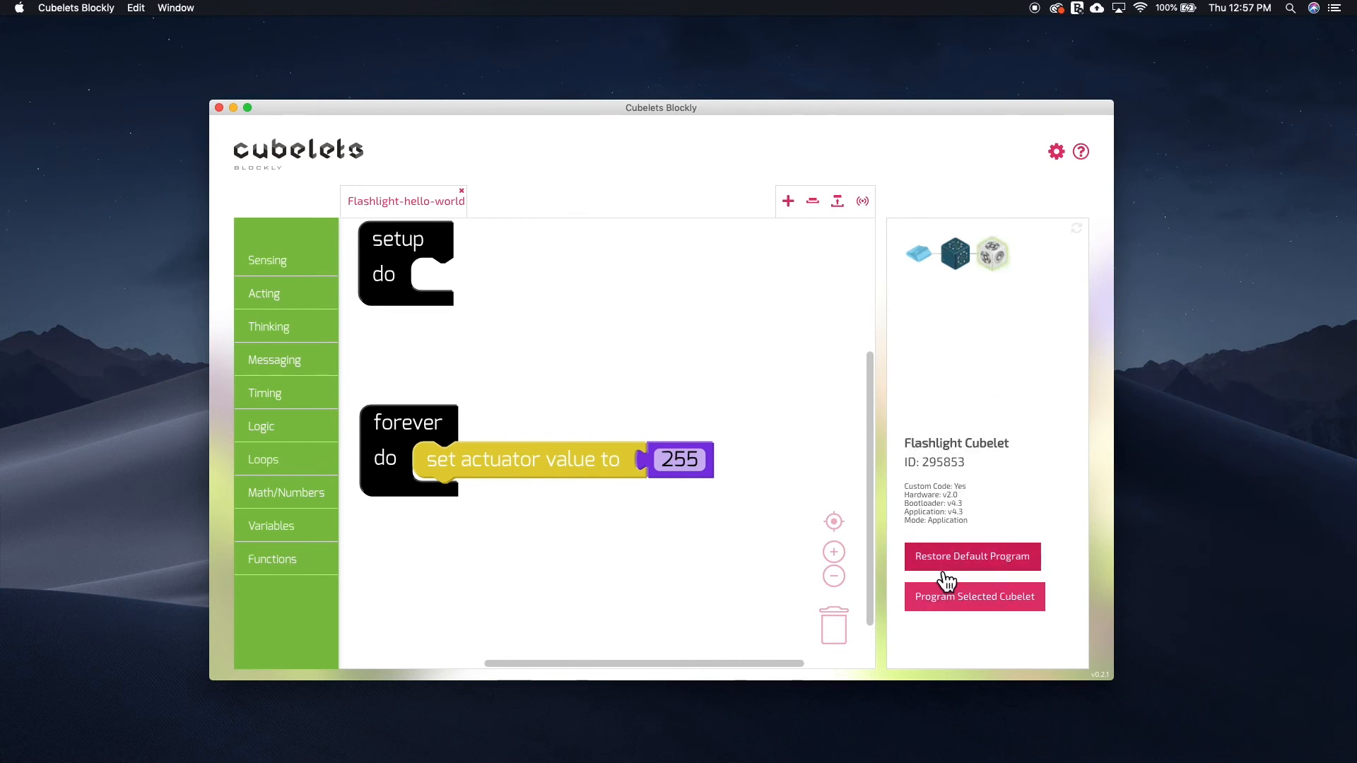